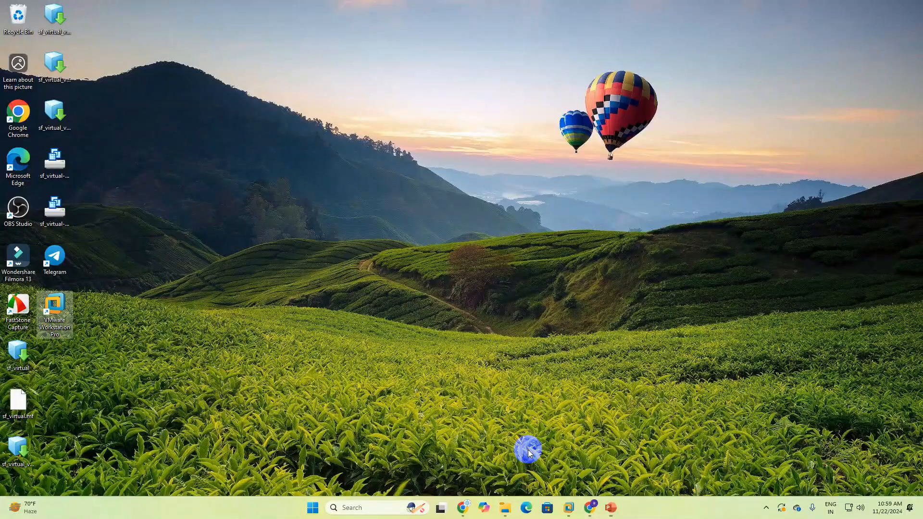
mouse_move(550, 507)
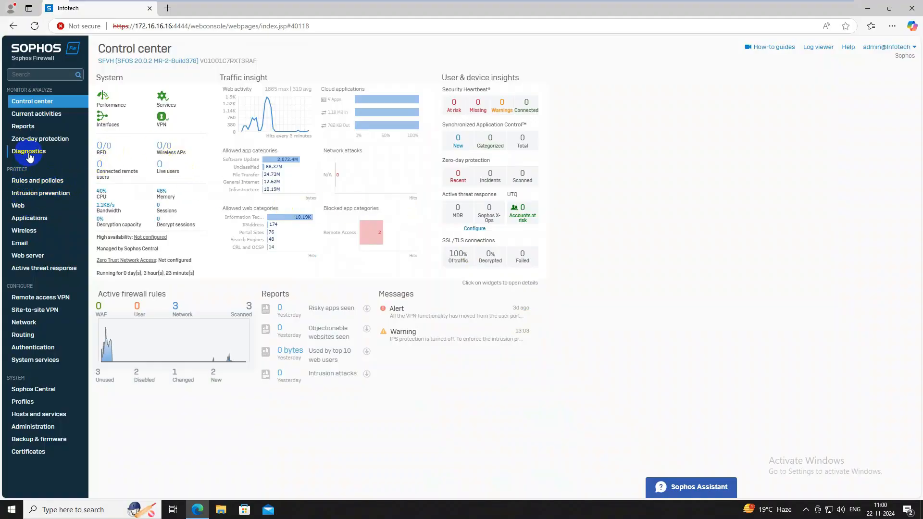
Reach the URL category lookup tool under Diagnostics
left_click(28, 151)
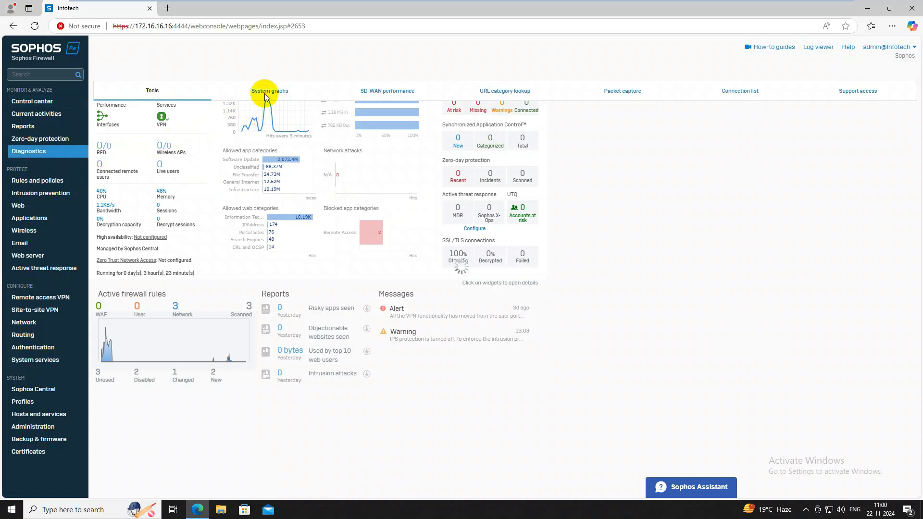
left_click(268, 90)
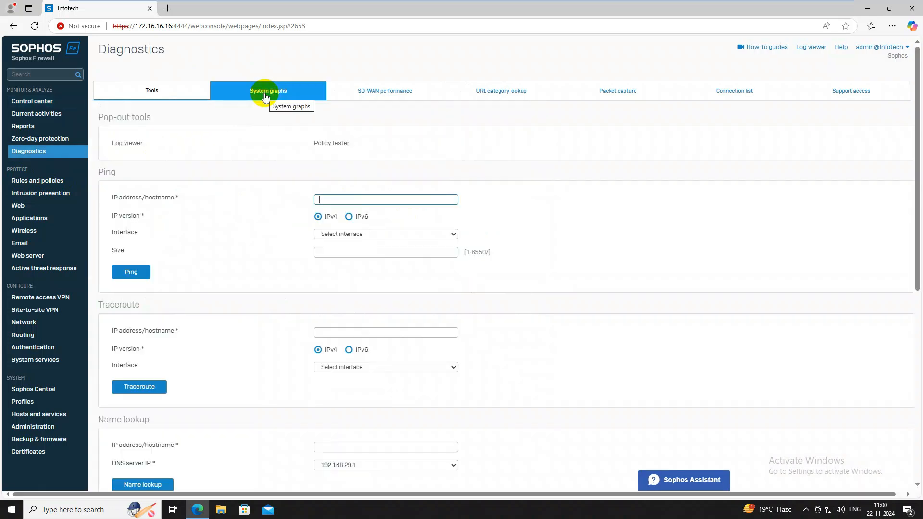
mouse_move(484, 94)
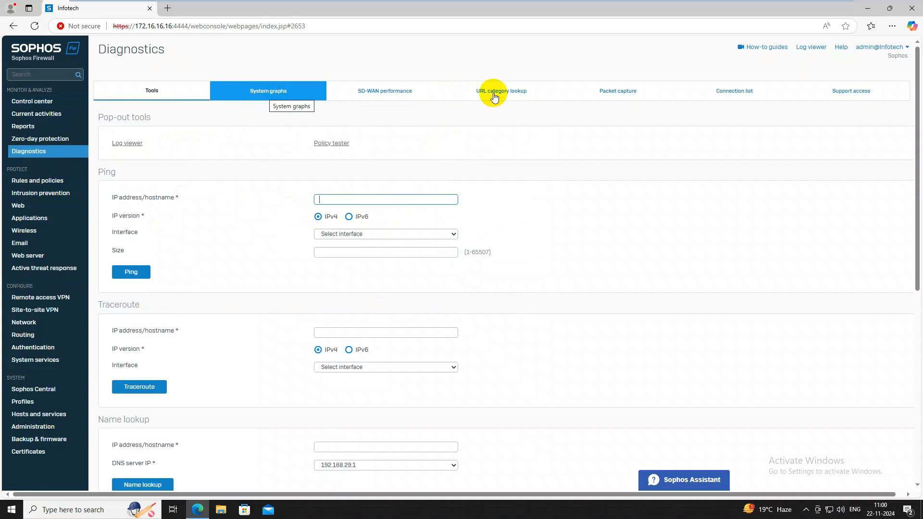
left_click(501, 91)
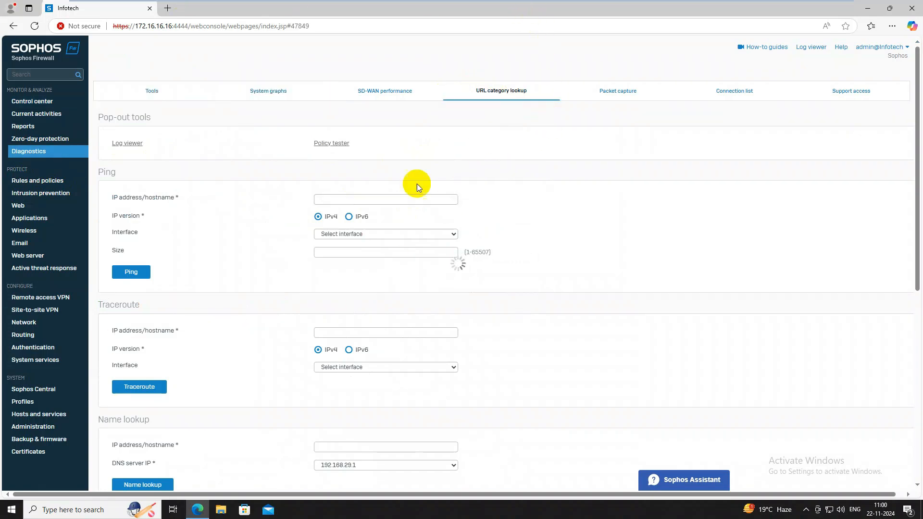
left_click(501, 90)
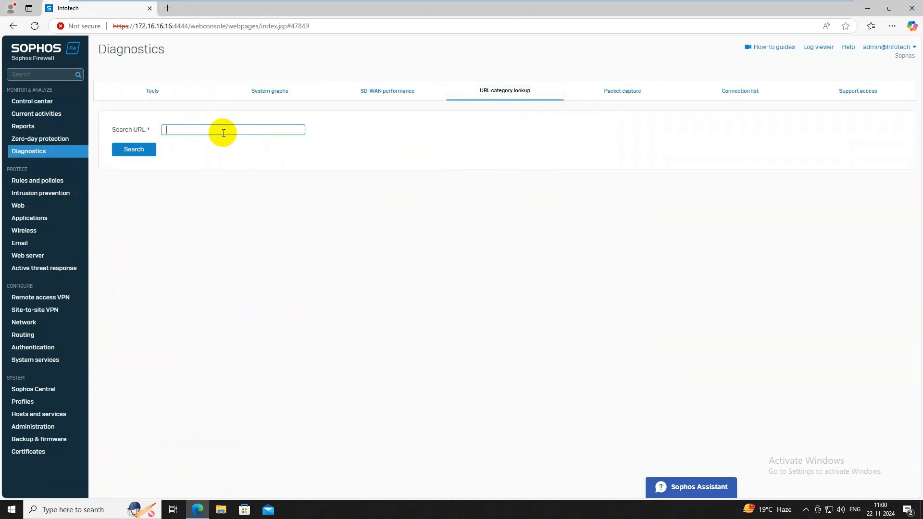
type("www.utorrent.com")
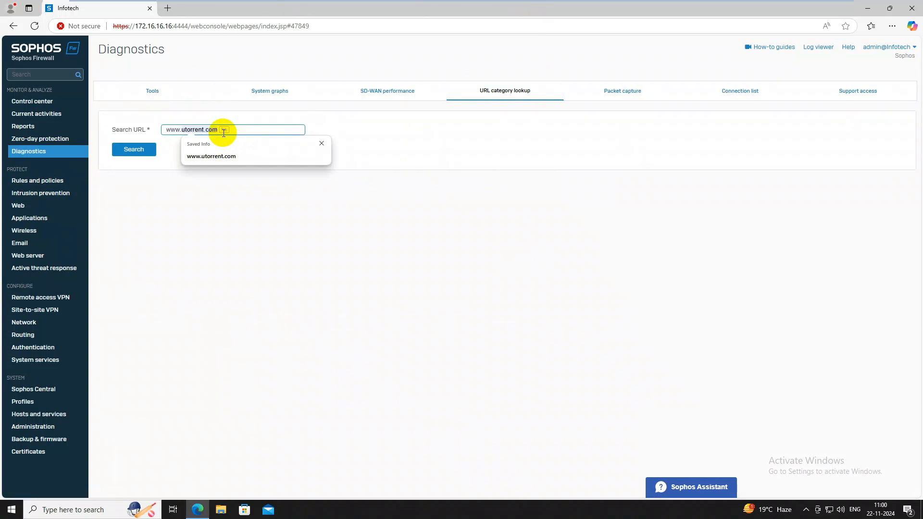
type("www.zoom")
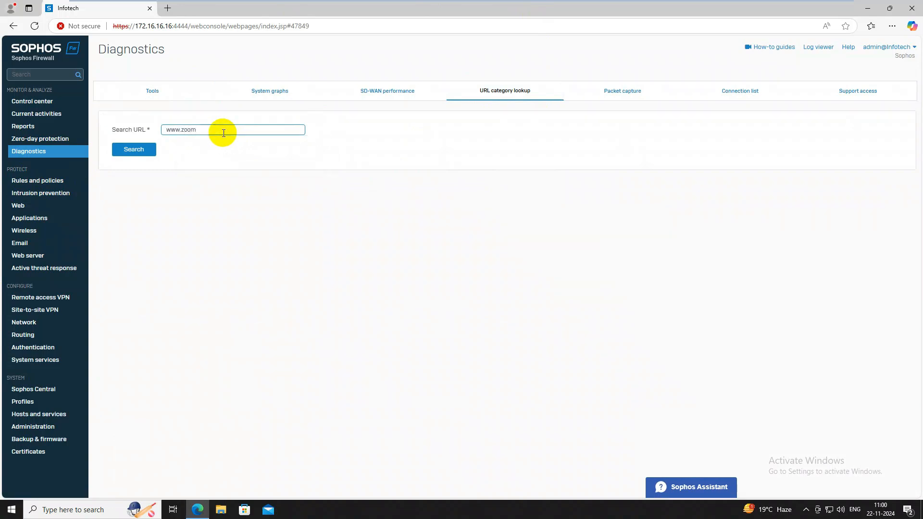
type(".com")
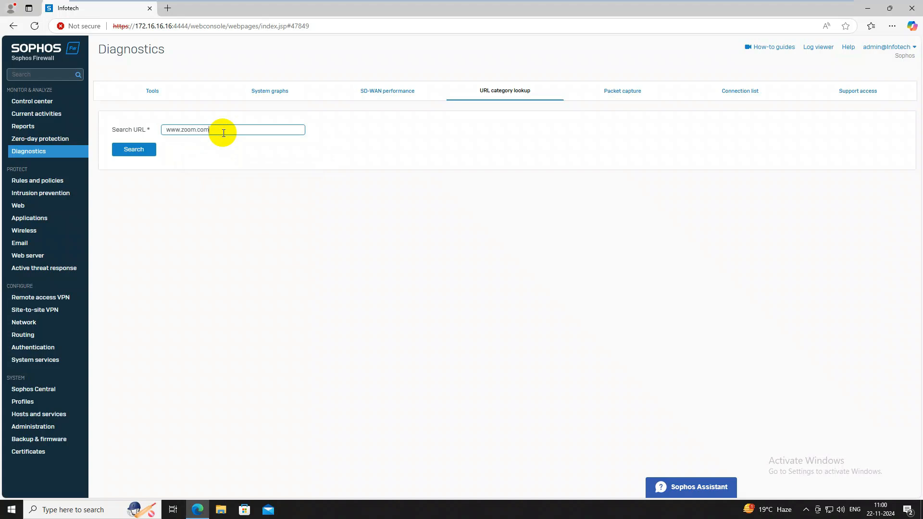
left_click(134, 149)
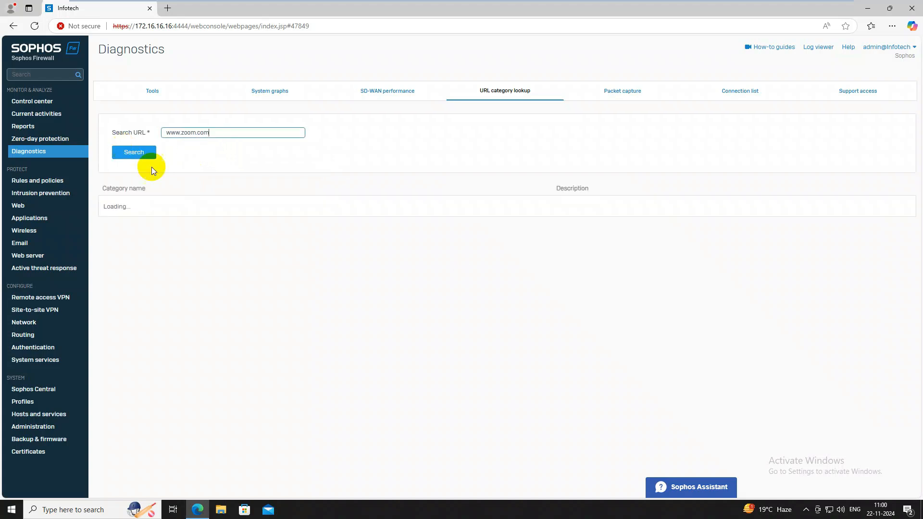
left_click(133, 152)
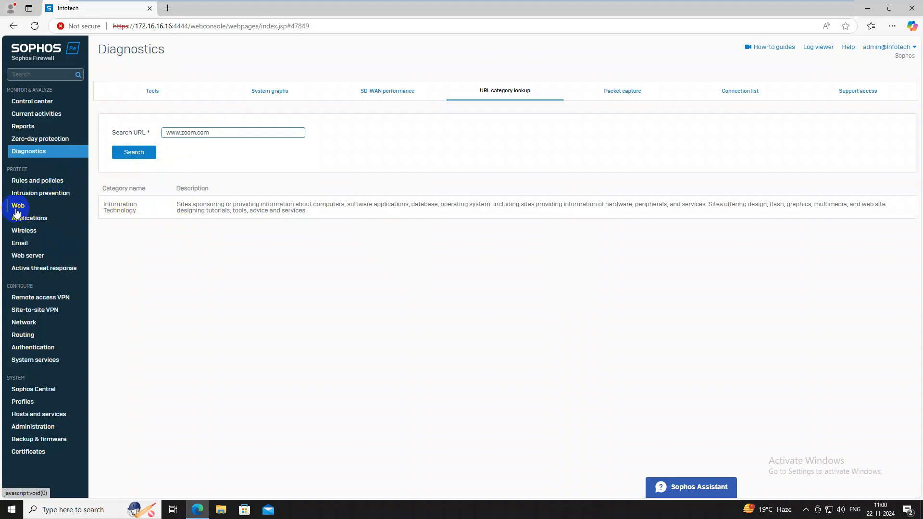
Start a new web policy named Meeting APP Block
left_click(17, 206)
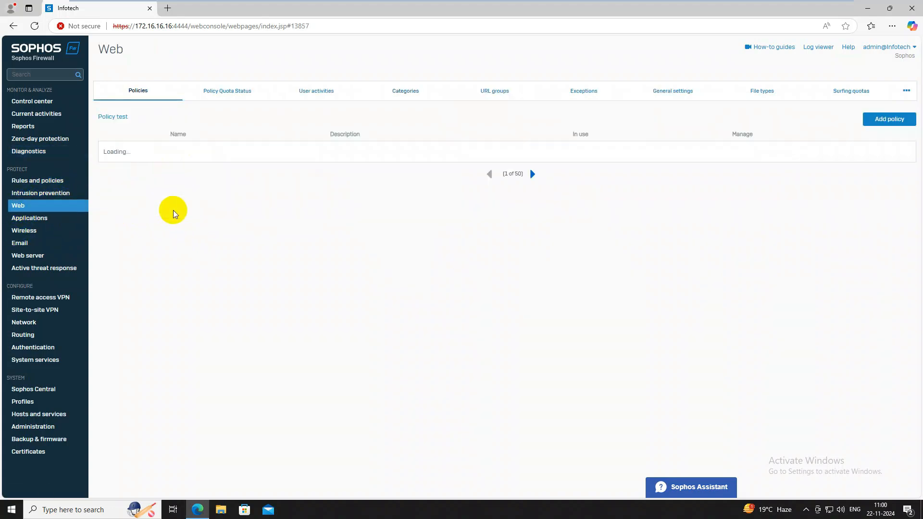
left_click(888, 119)
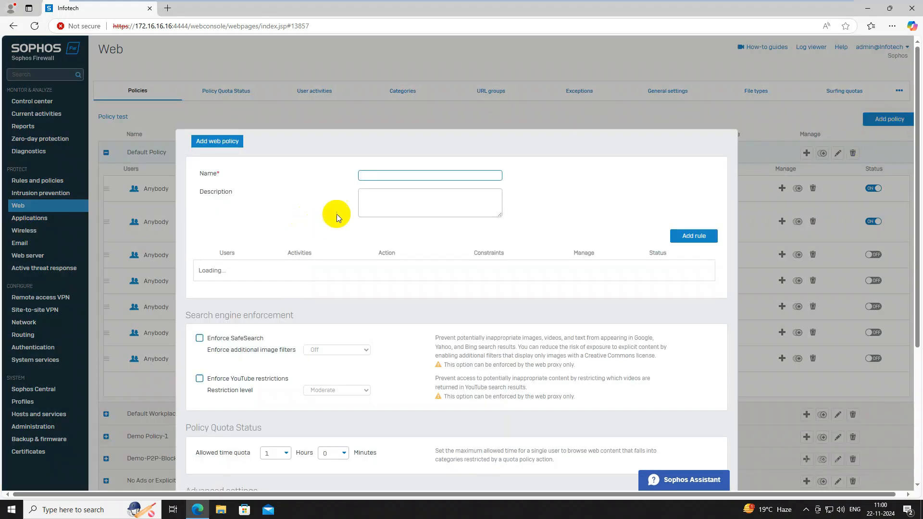
type("M")
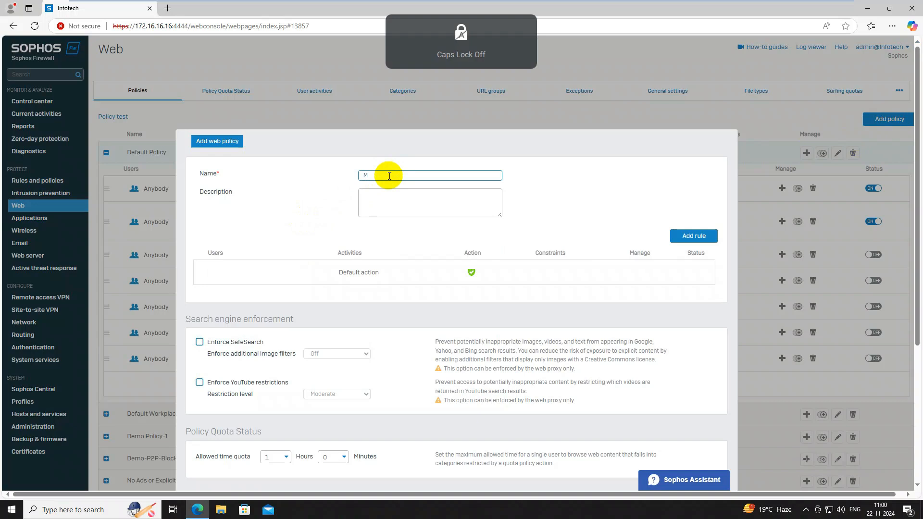
type("eeting APP Block")
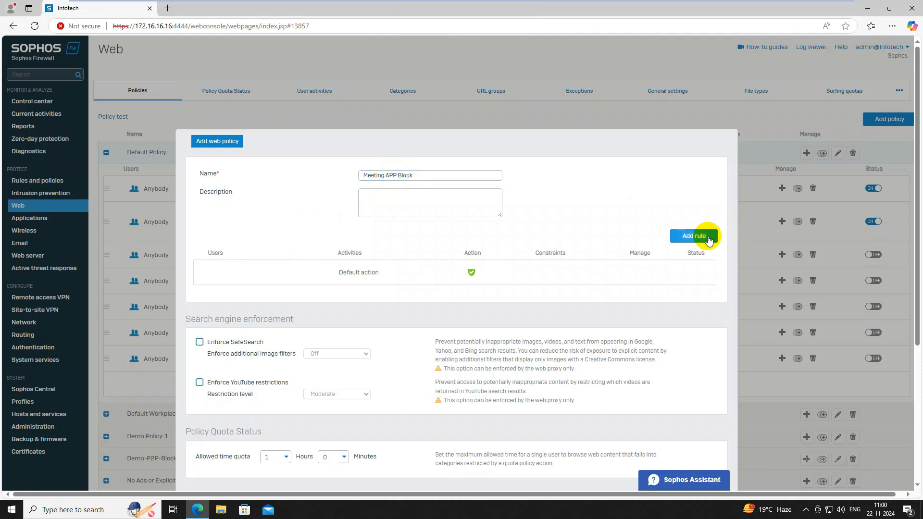
Add a rule blocking the Information Technology and information and communication categories
left_click(693, 237)
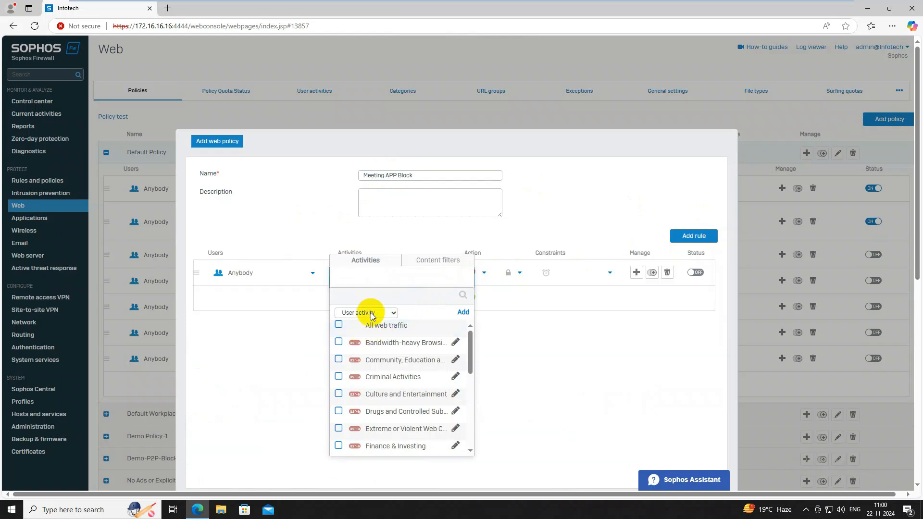
left_click(365, 312)
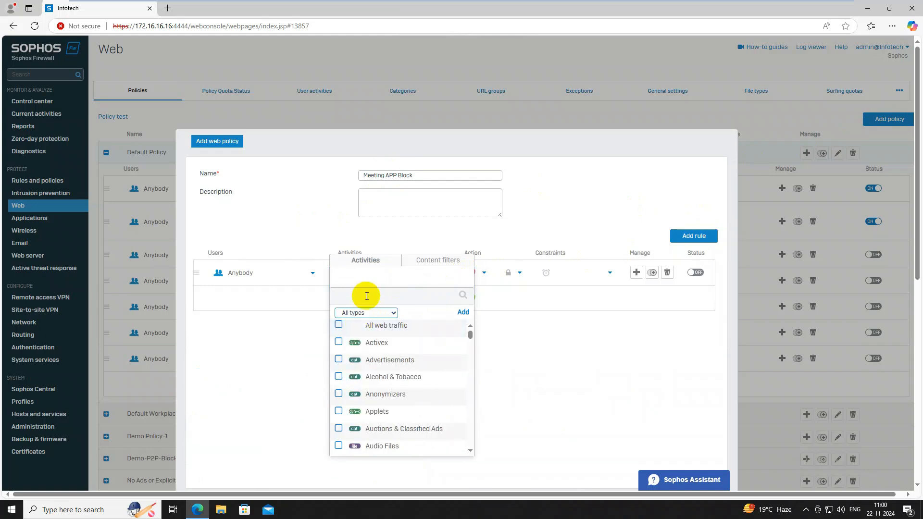
type("inf")
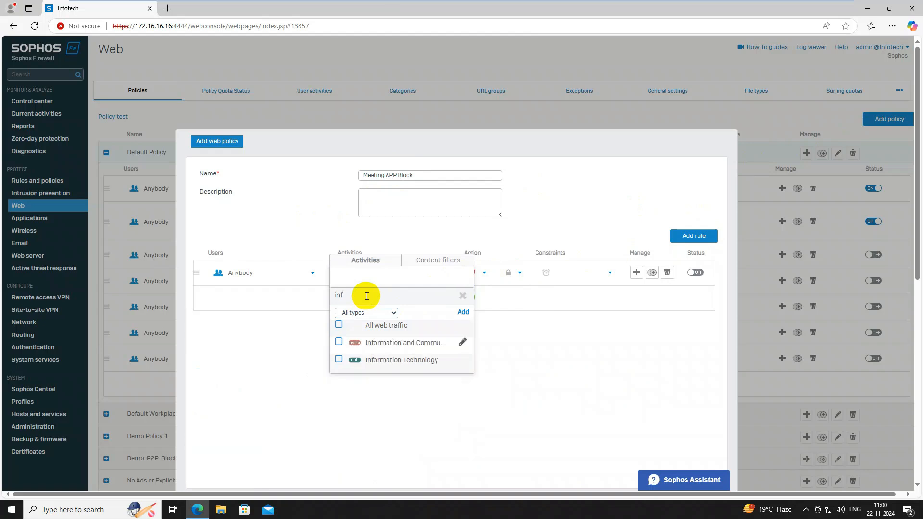
left_click(339, 343)
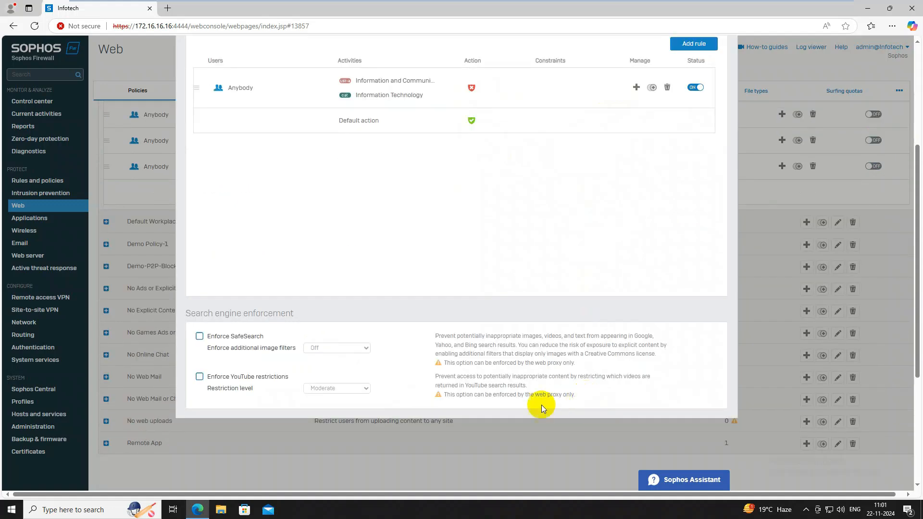
Save the Meeting APP Block policy, skipping the firewall rule attachment
scroll("down", 3)
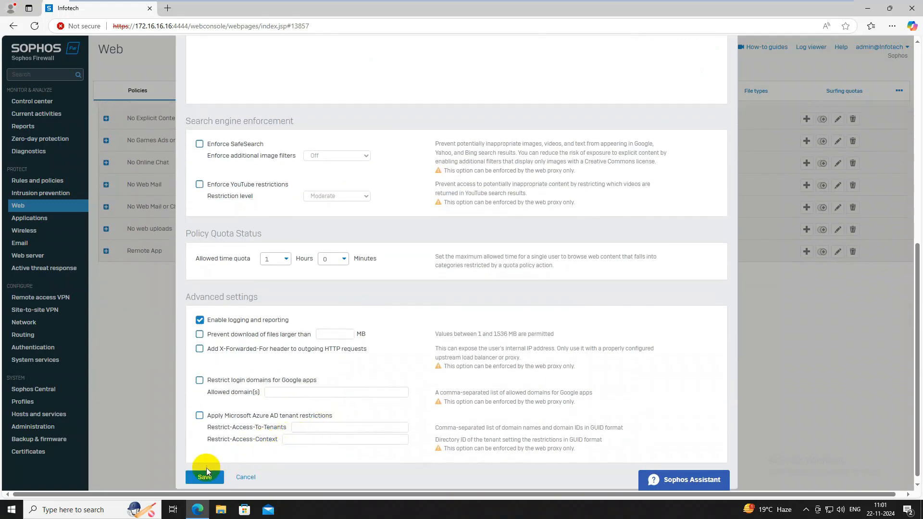
left_click(204, 477)
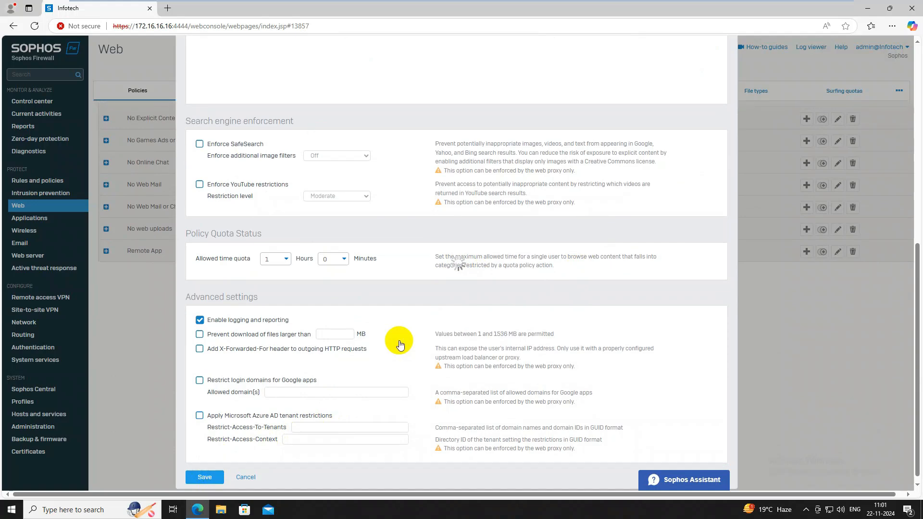
left_click(204, 477)
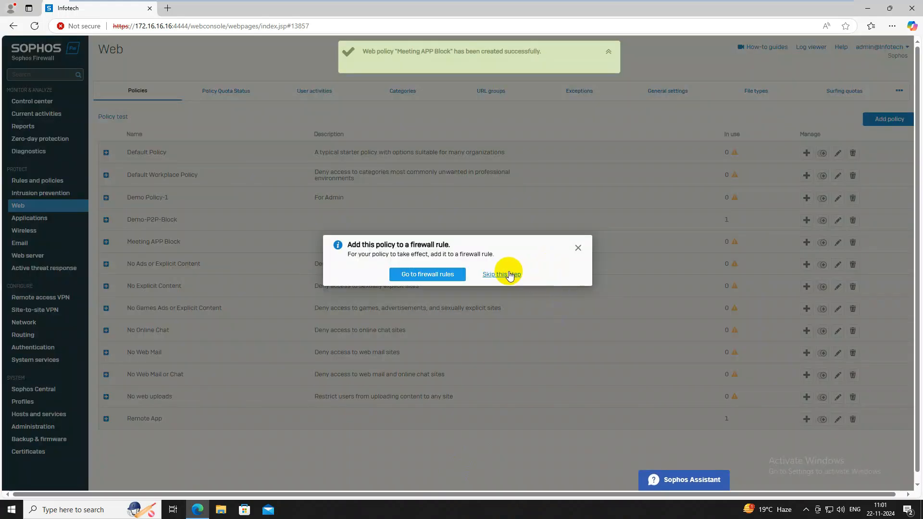
left_click(500, 276)
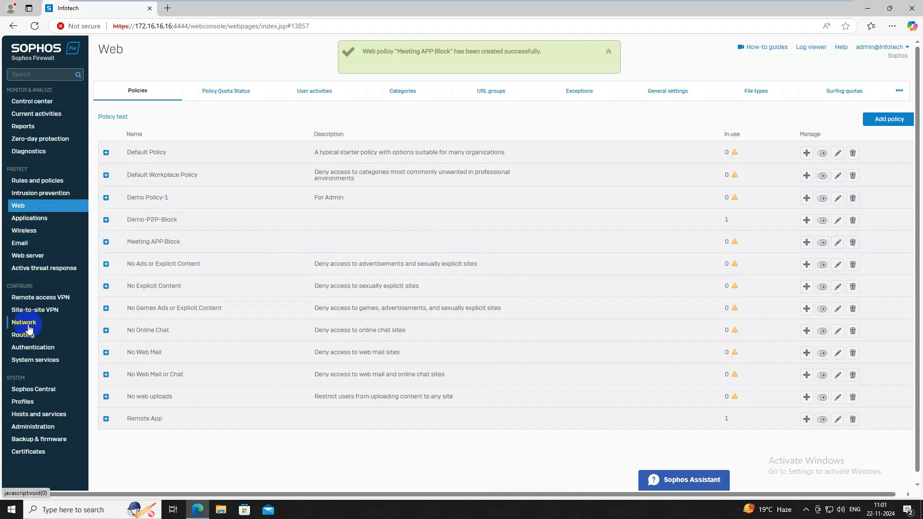
left_click(30, 219)
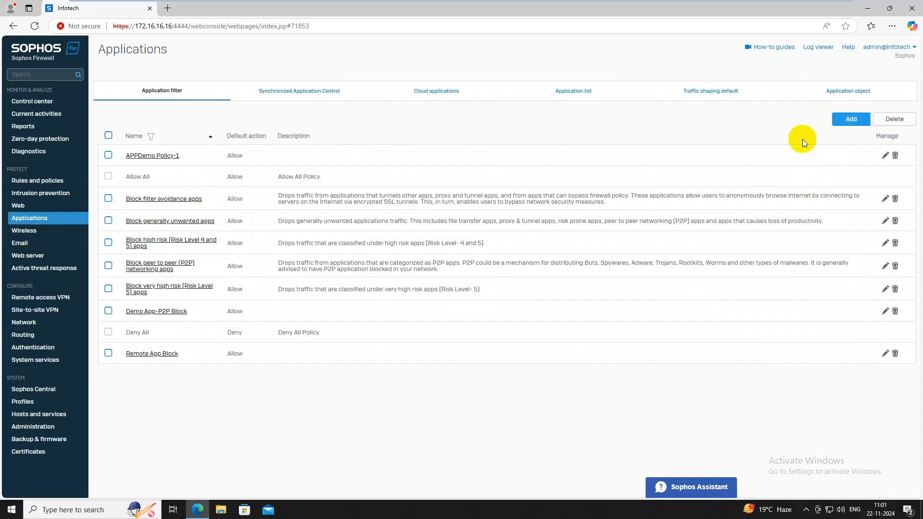
Create application filter Meeting APP Block Application -1 and enter it for editing
left_click(850, 118)
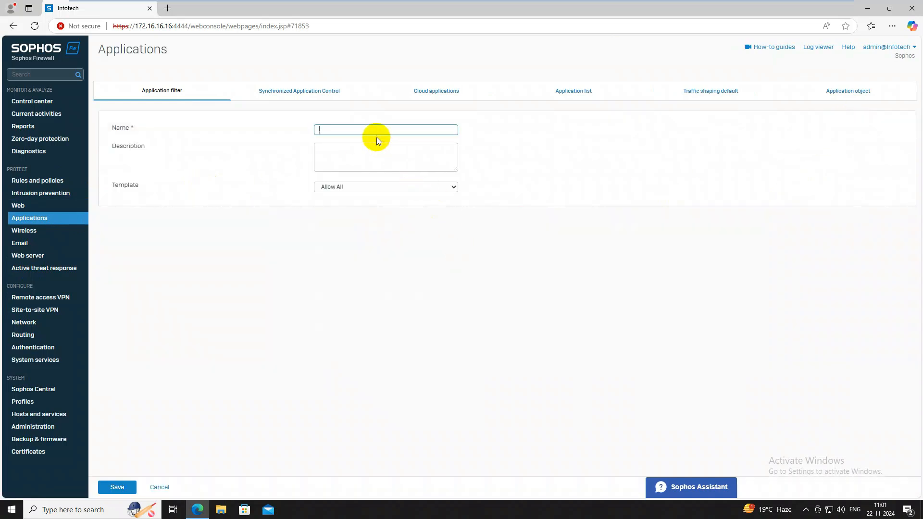
type("Meeting APP Block Application F")
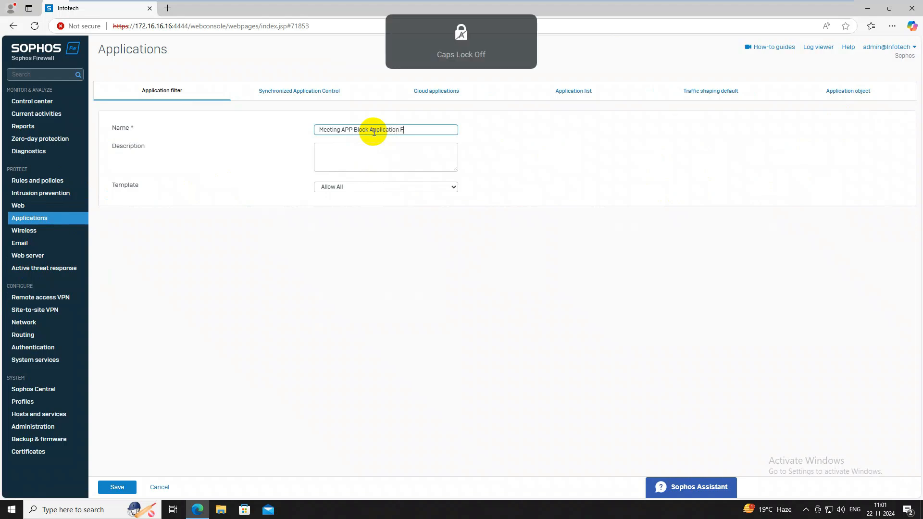
type("uilt")
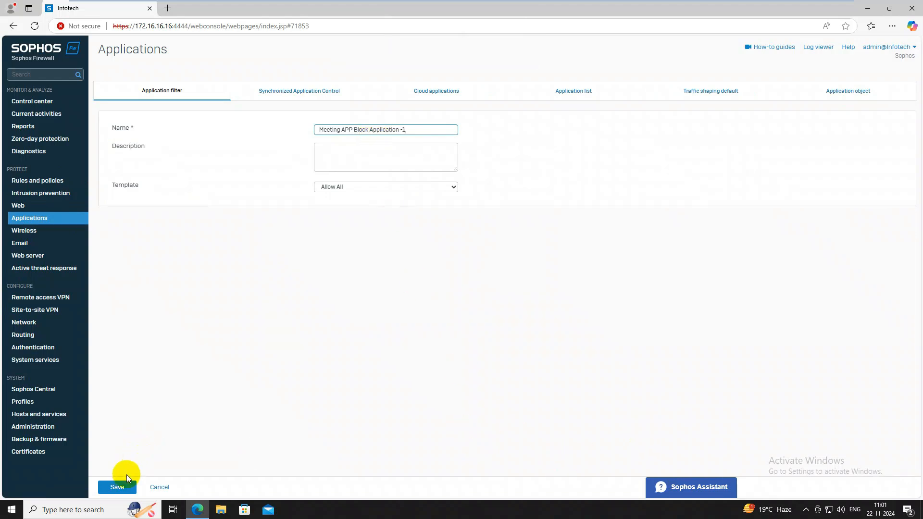
left_click(117, 486)
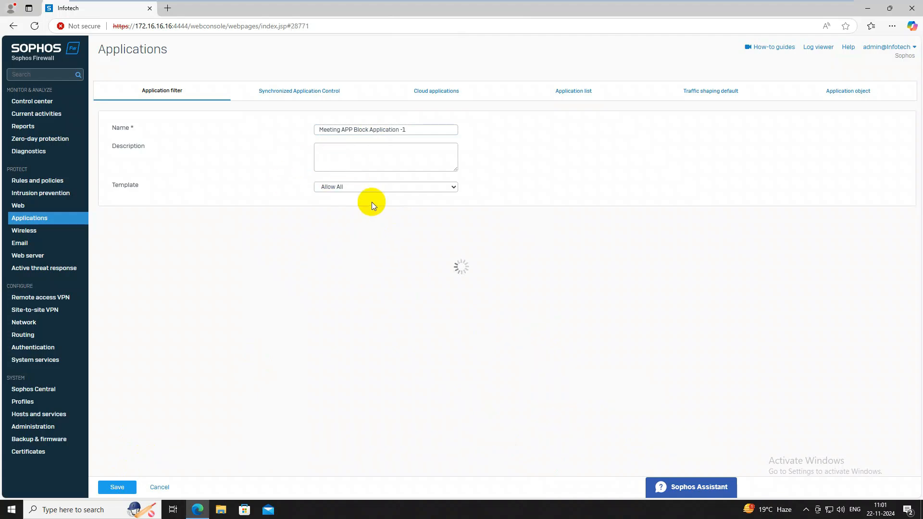
left_click(117, 486)
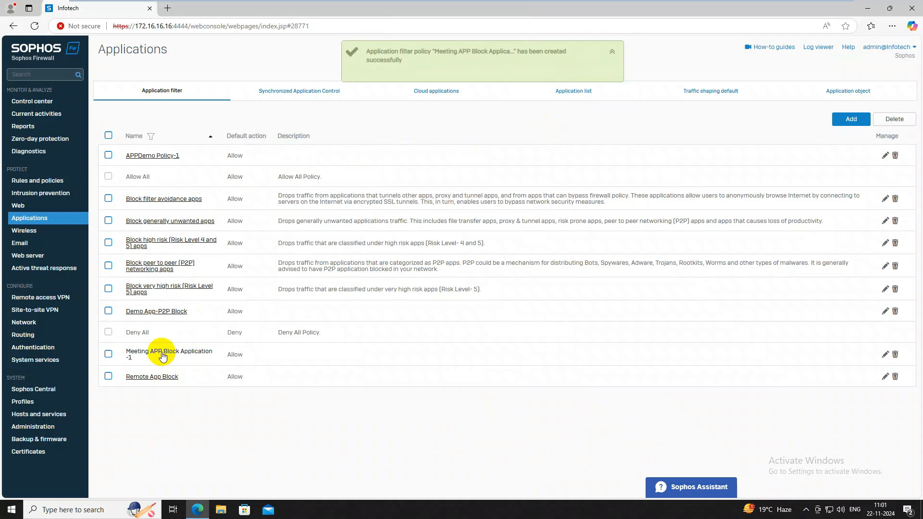
left_click(169, 354)
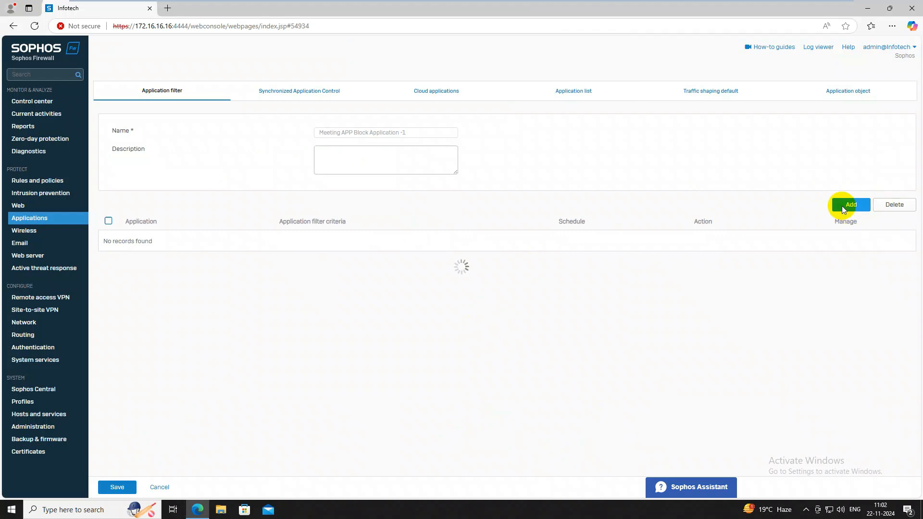
Begin a filter rule restricted to the Conferencing application category
left_click(849, 204)
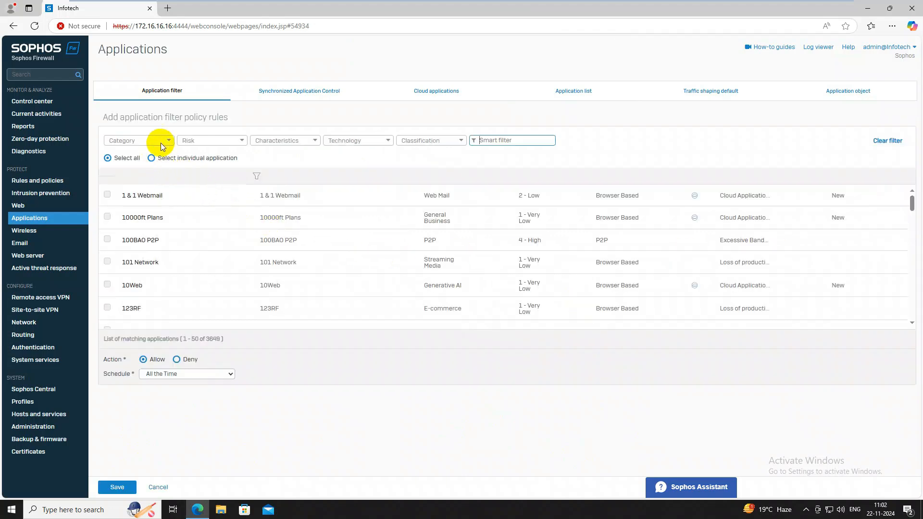
left_click(139, 141)
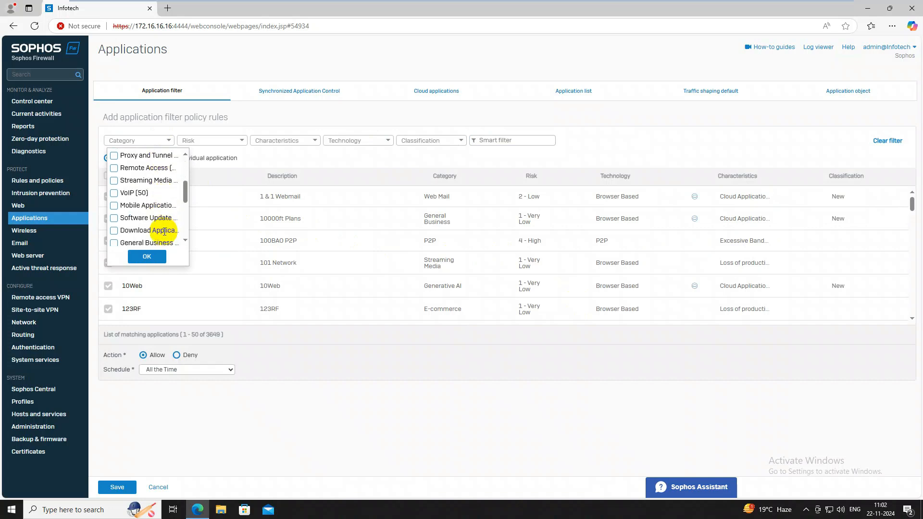
scroll("down", 3)
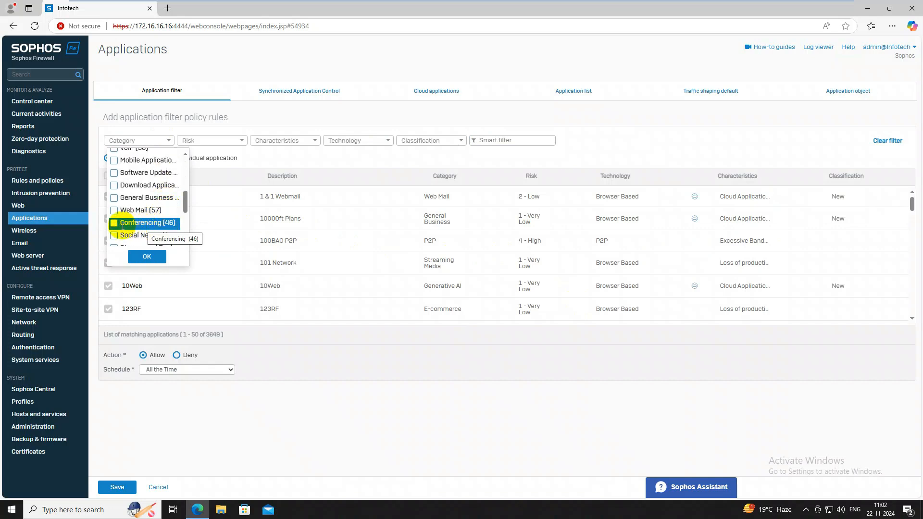
left_click(113, 222)
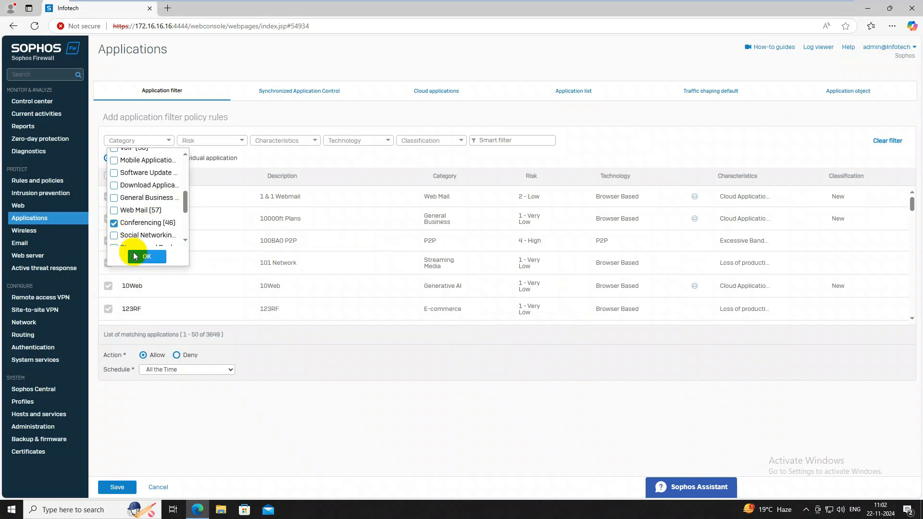
left_click(146, 256)
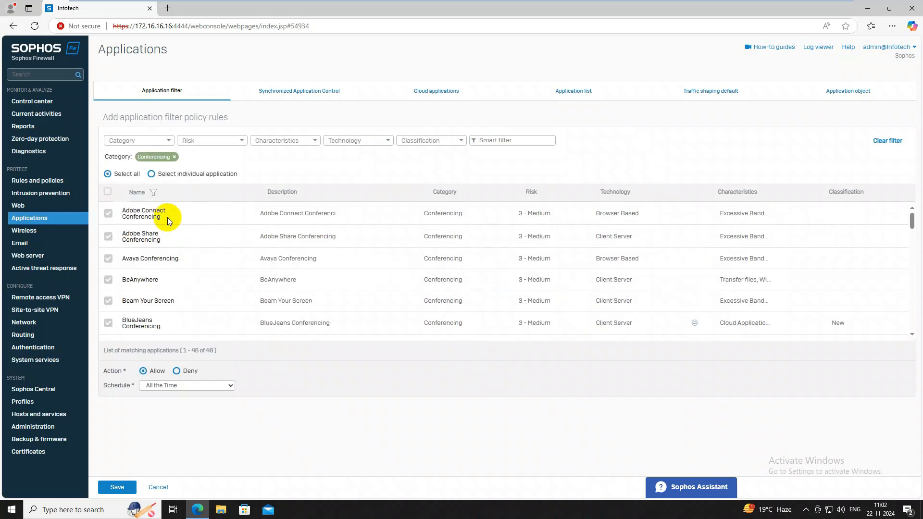
mouse_move(172, 246)
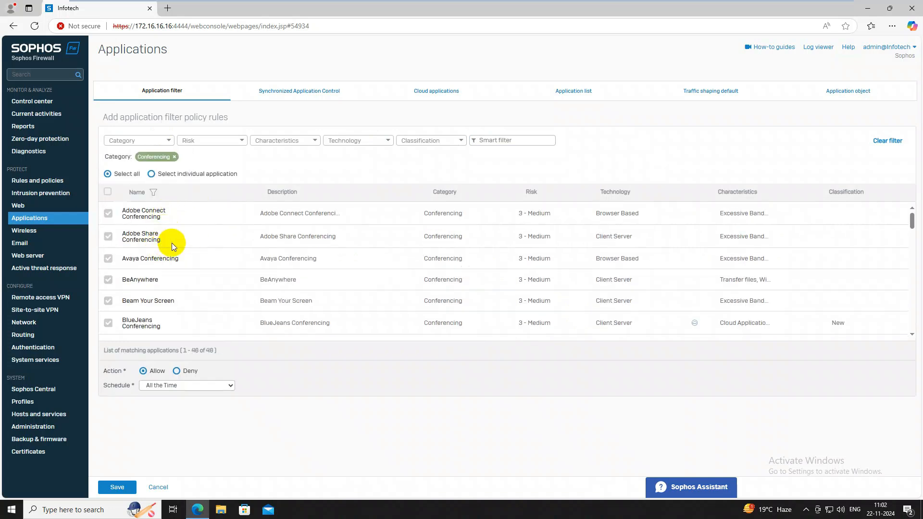
mouse_move(174, 288)
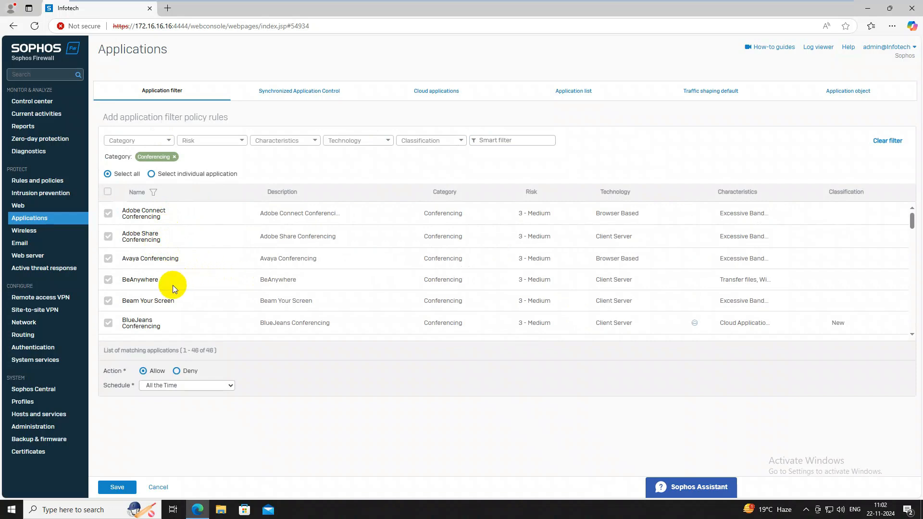
Review the 46 Conferencing applications, set the action to Deny and save the rule
scroll("down", 3)
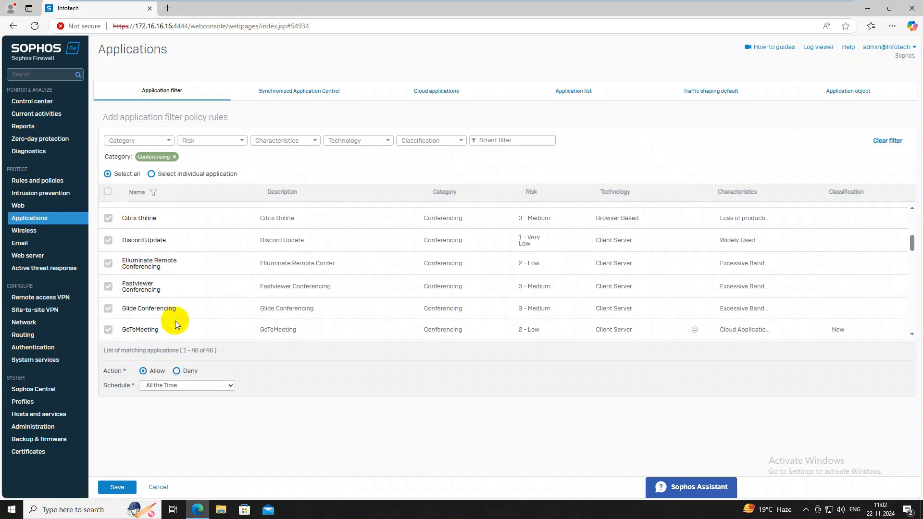
scroll("down", 3)
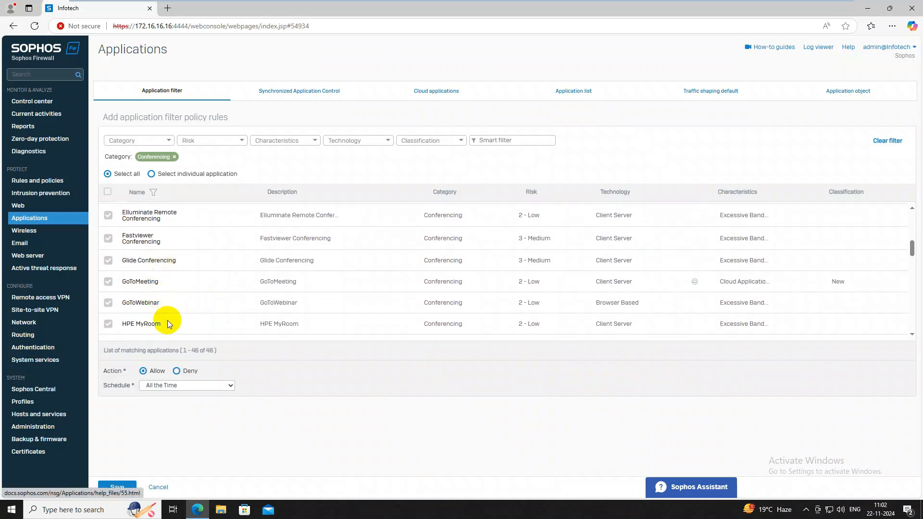
scroll("down", 3)
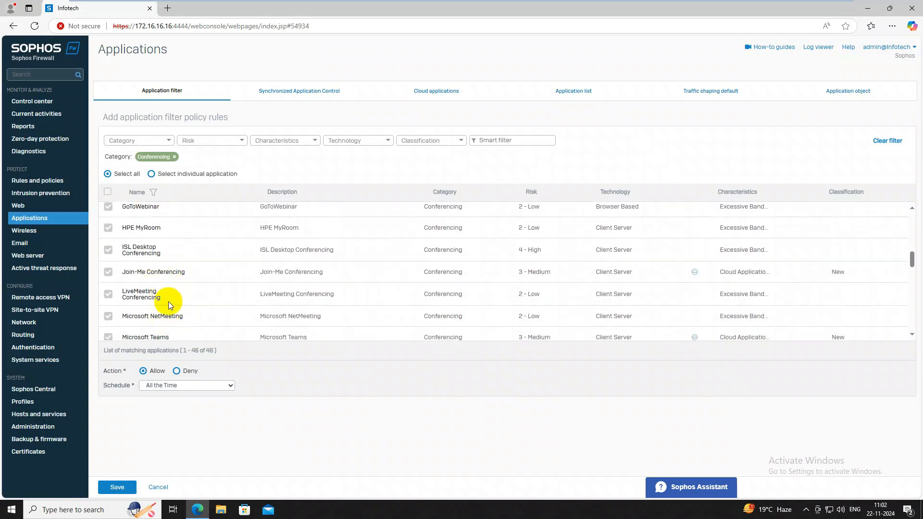
scroll("down", 3)
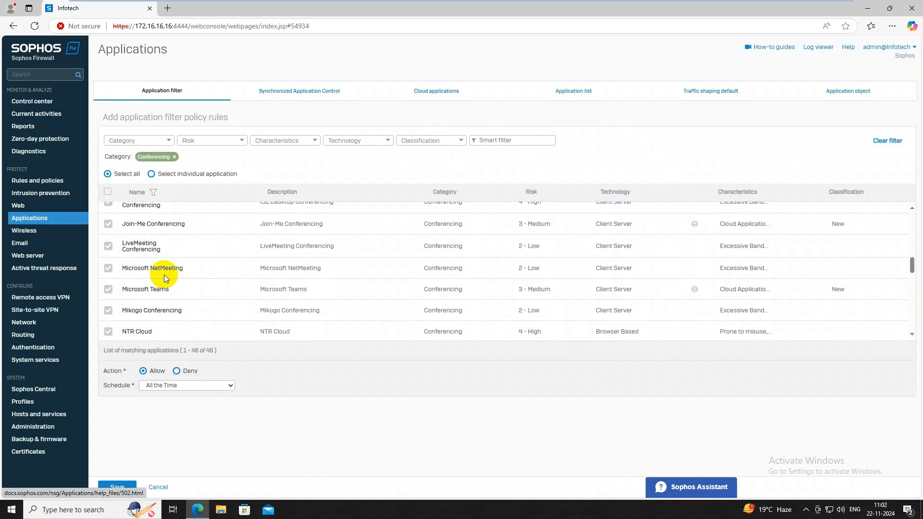
scroll("down", 3)
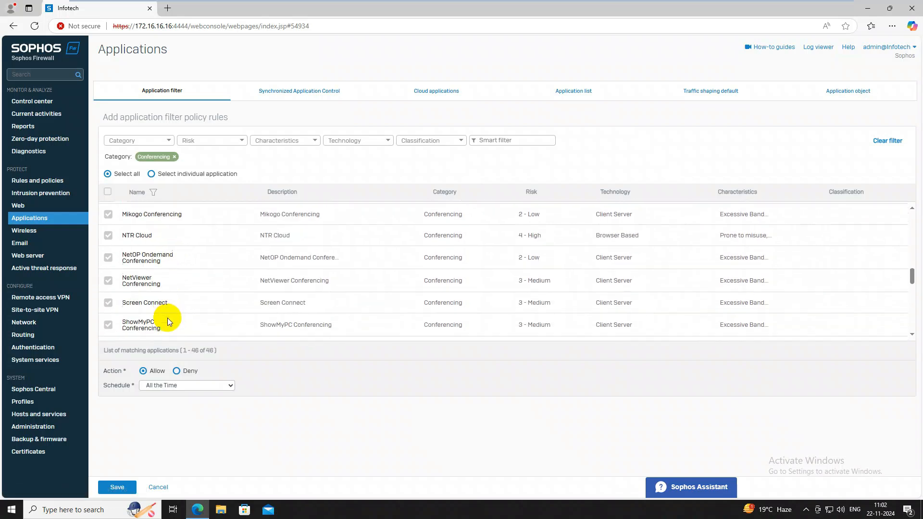
scroll("down", 3)
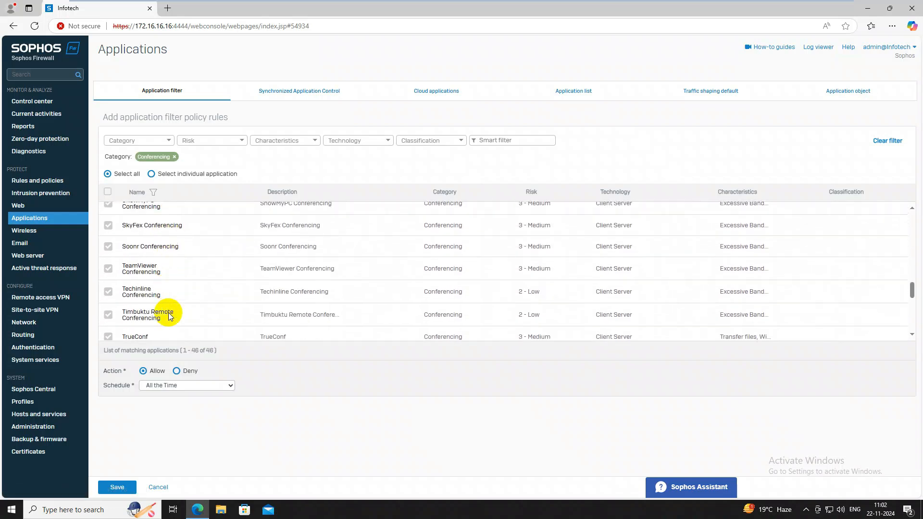
scroll("down", 3)
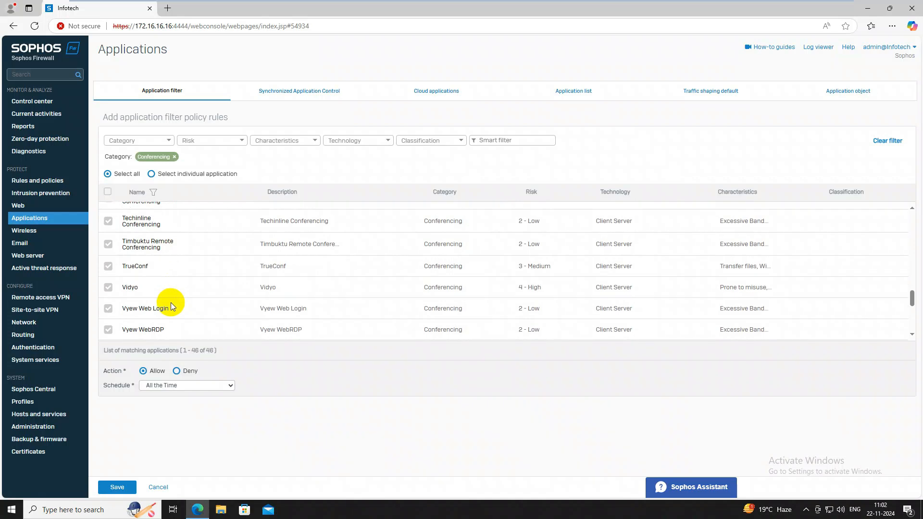
scroll("down", 3)
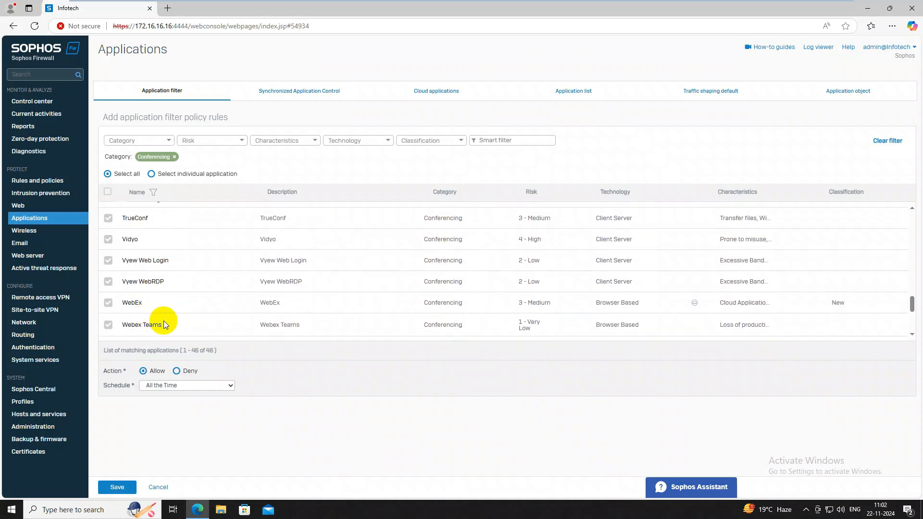
scroll("down", 3)
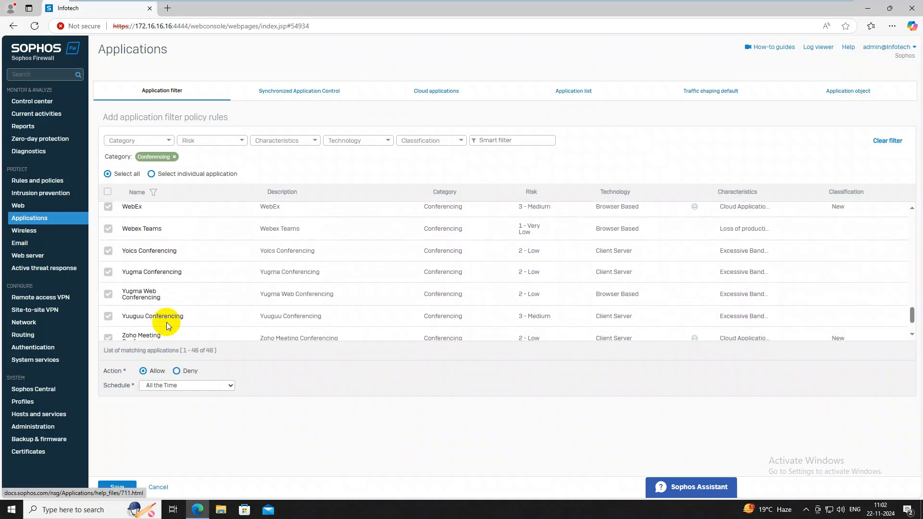
scroll("down", 3)
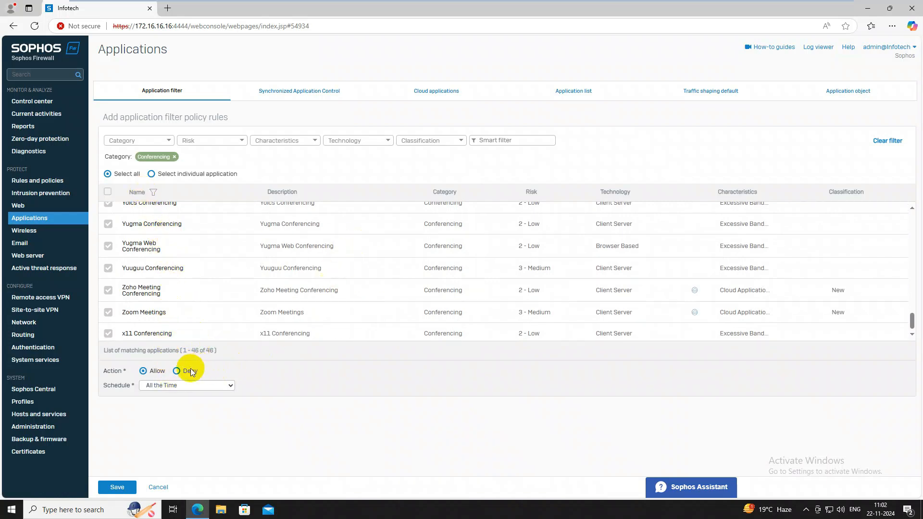
left_click(177, 371)
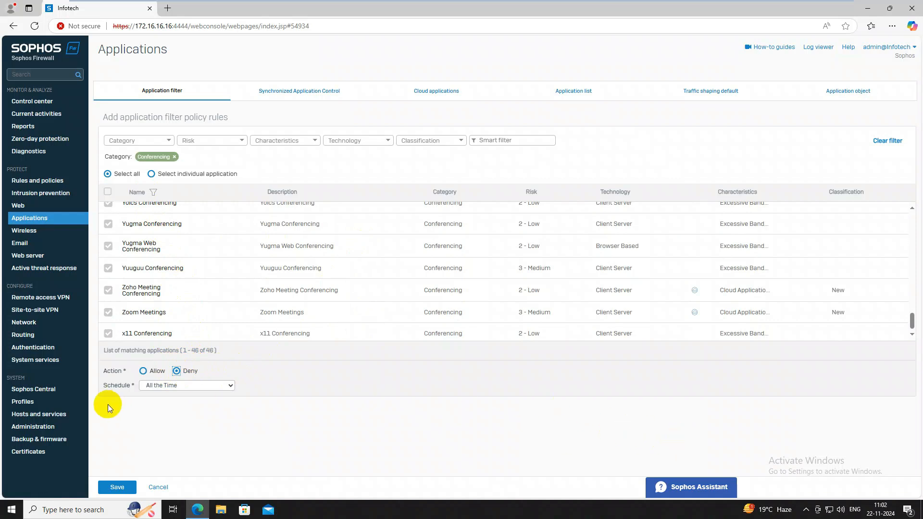
left_click(117, 487)
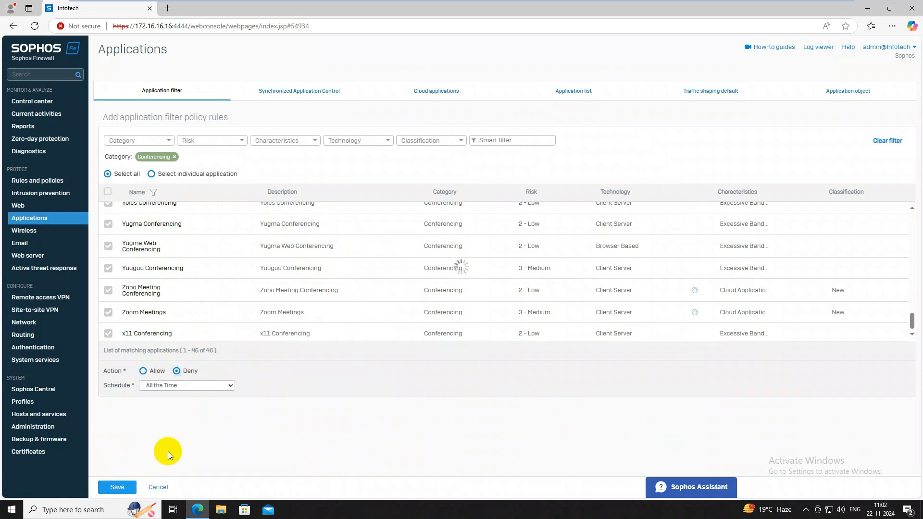
mouse_move(416, 224)
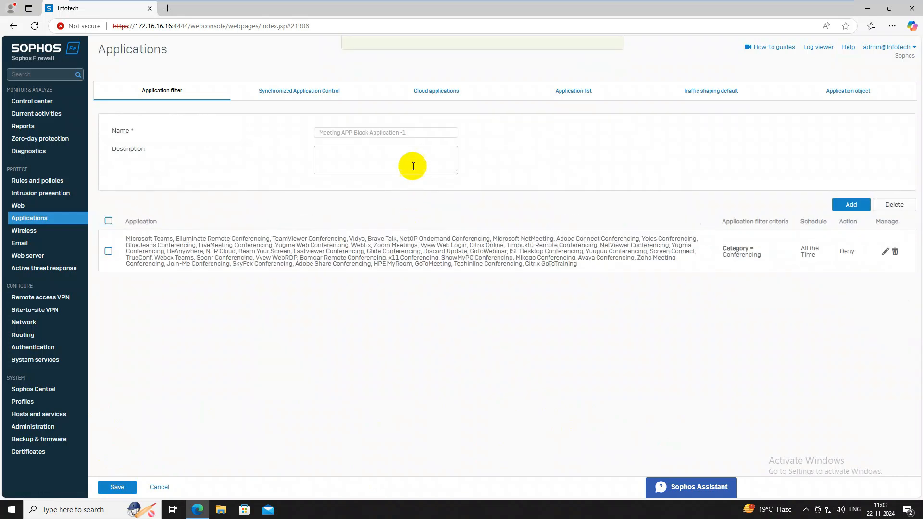
Save Meeting APP Block Application -1 with its Conferencing deny rule
left_click(117, 487)
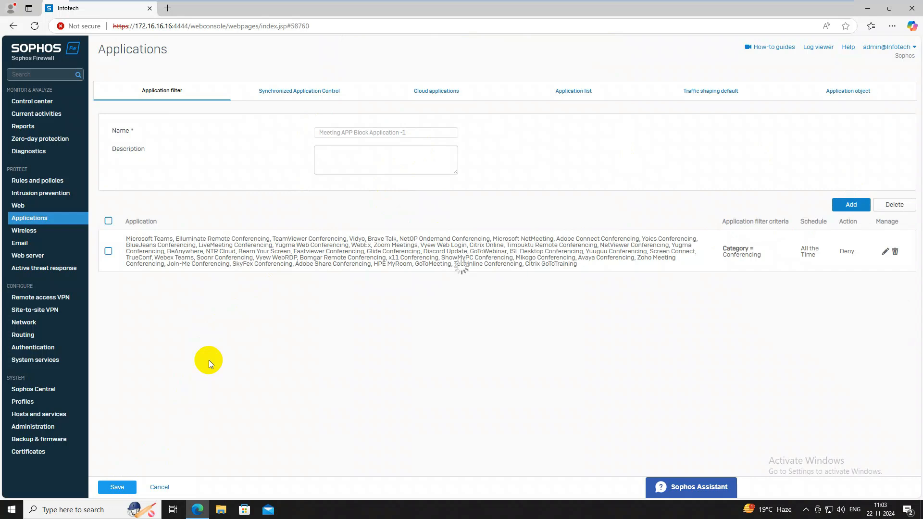
left_click(116, 487)
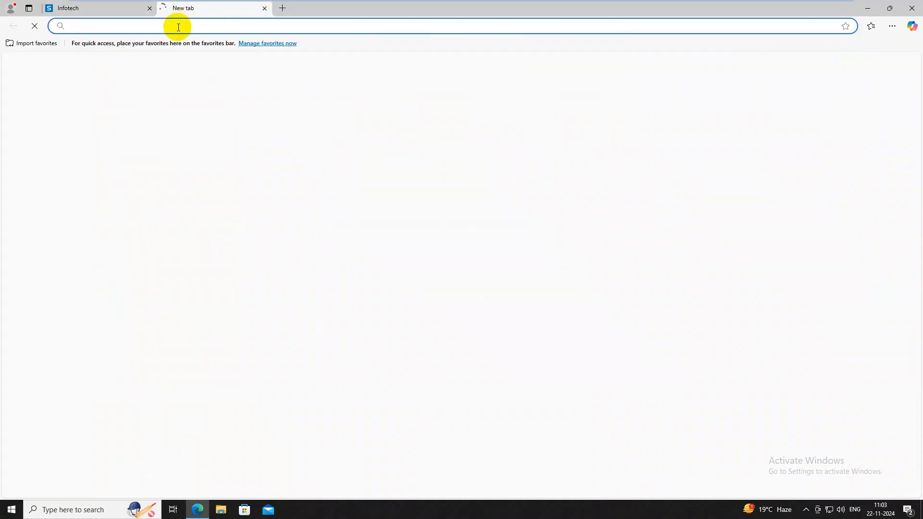
Search 'zoom meeting' in Edge, view the privacy error details, and return to the firewall tab
type("zo")
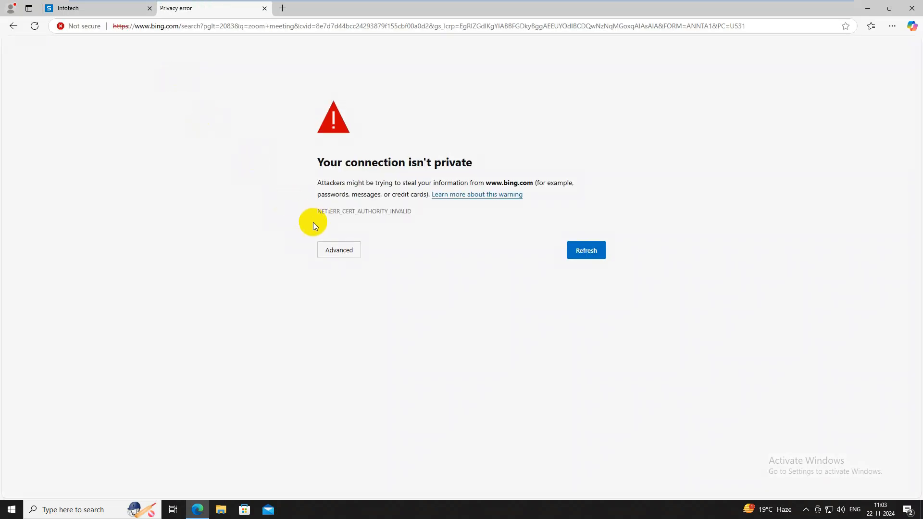
left_click(338, 250)
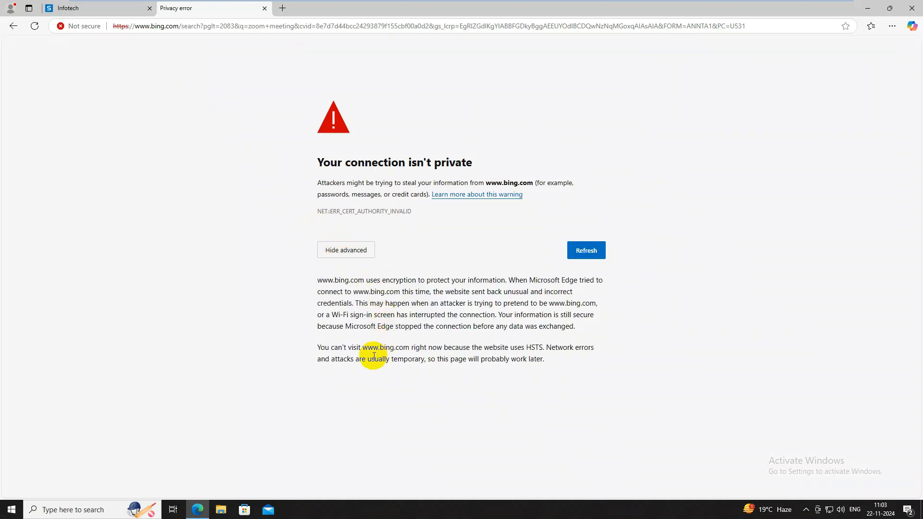
left_click(83, 7)
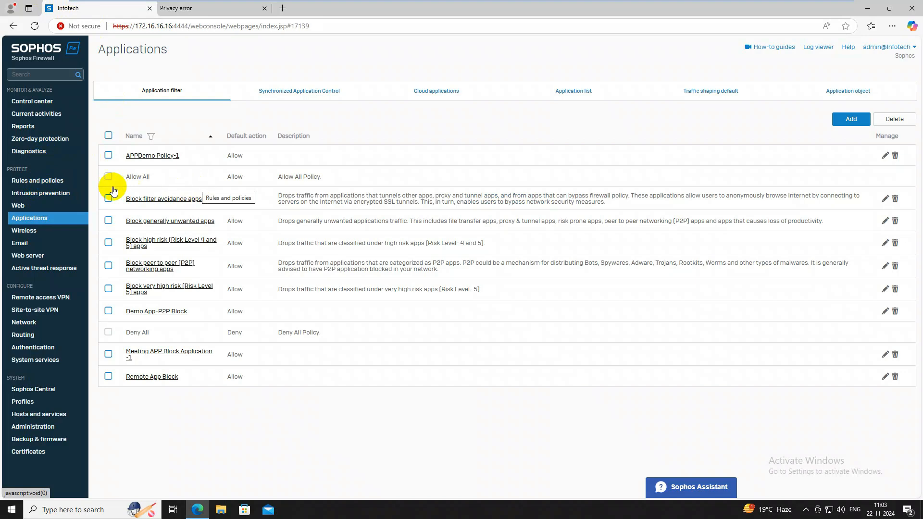
mouse_move(56, 183)
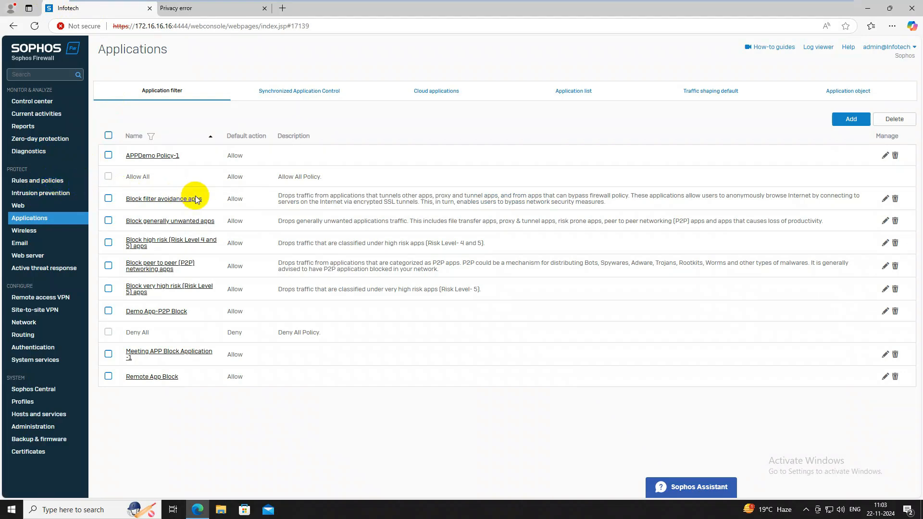
Navigate to Rules and policies to list the firewall rules
left_click(37, 181)
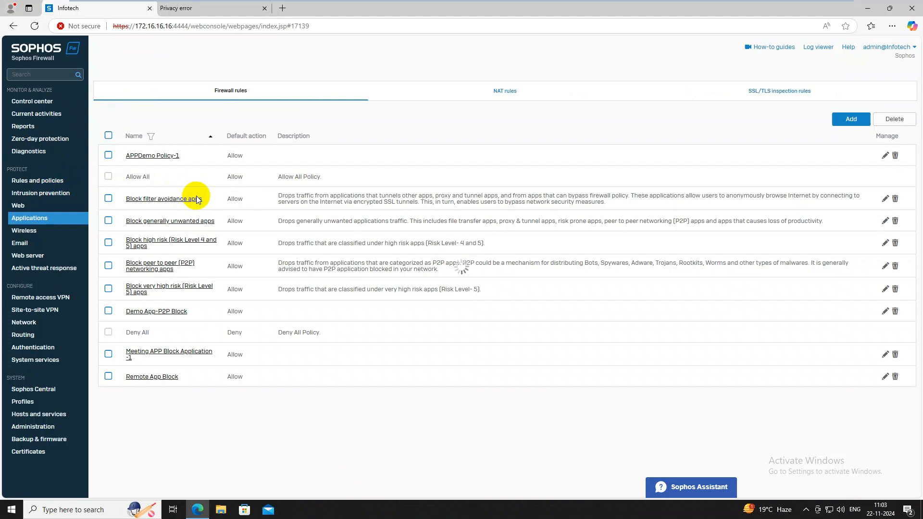
mouse_move(232, 169)
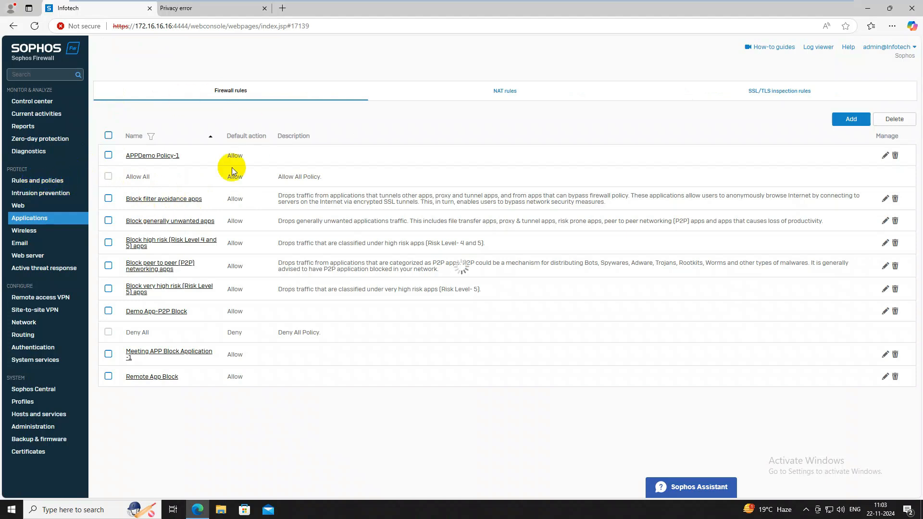
mouse_move(41, 182)
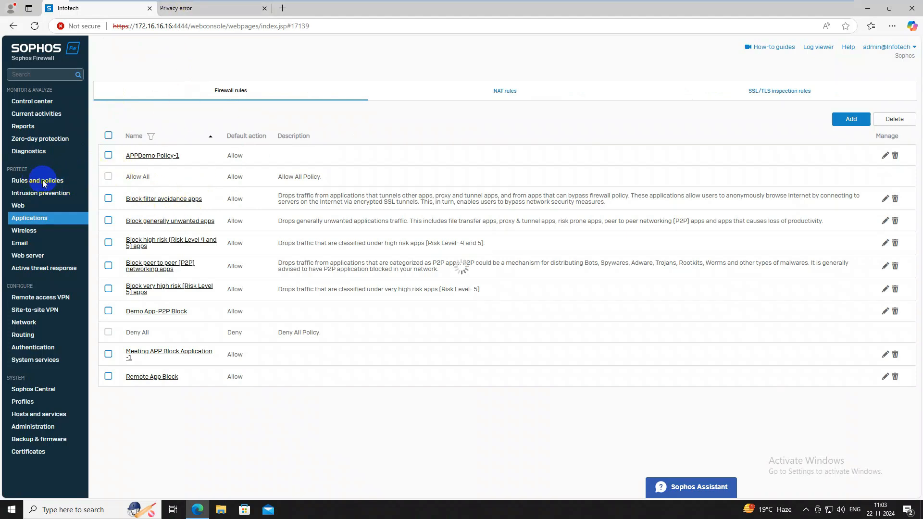
left_click(38, 180)
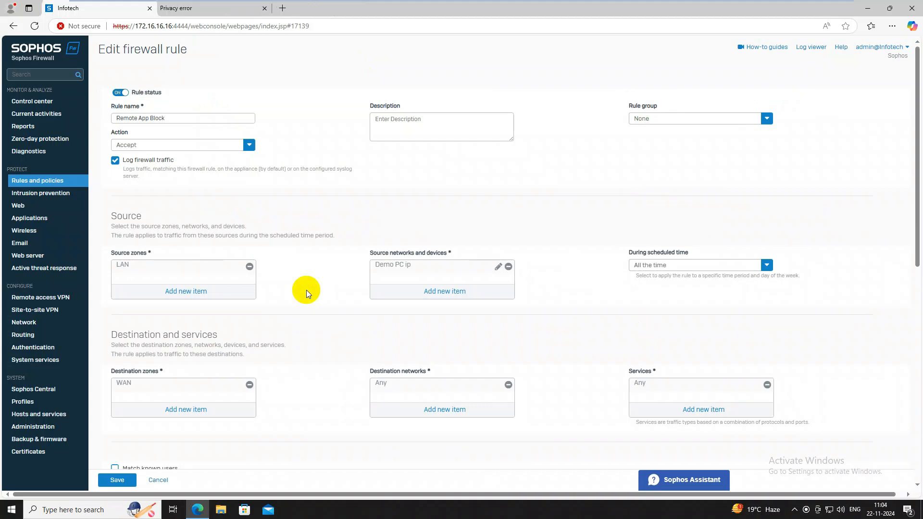
Set the Remote App Block rule's application control to Allow All and save it
scroll("down", 3)
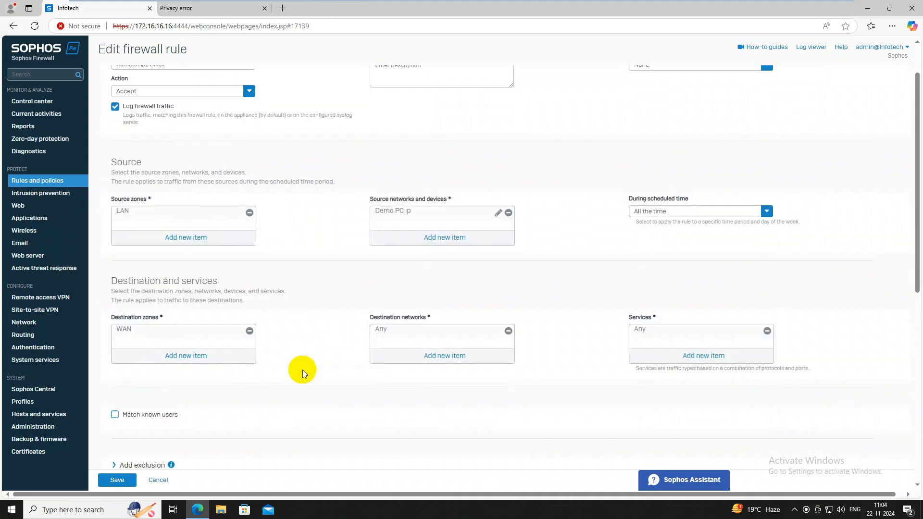
scroll("down", 3)
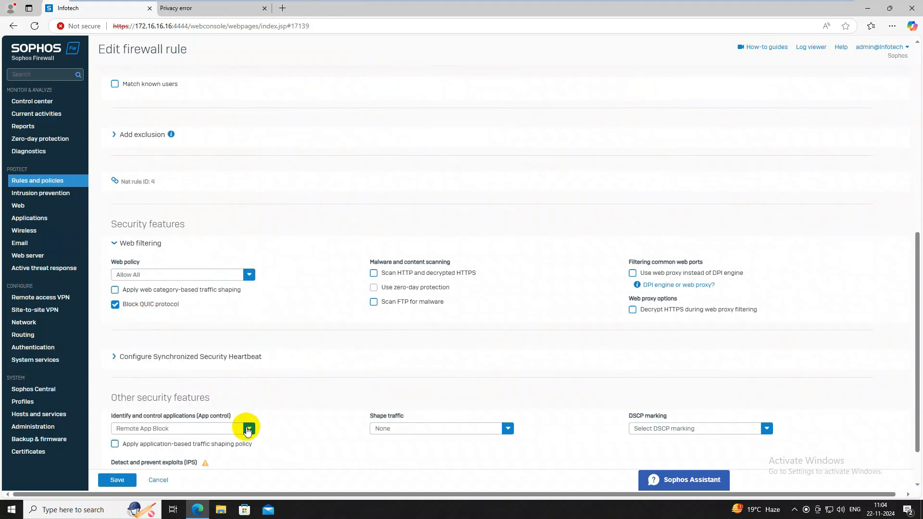
left_click(247, 428)
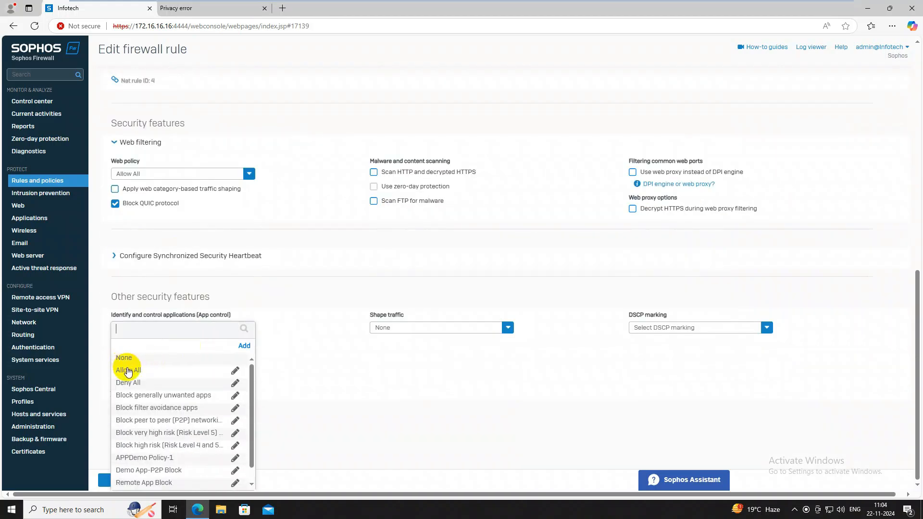
left_click(127, 369)
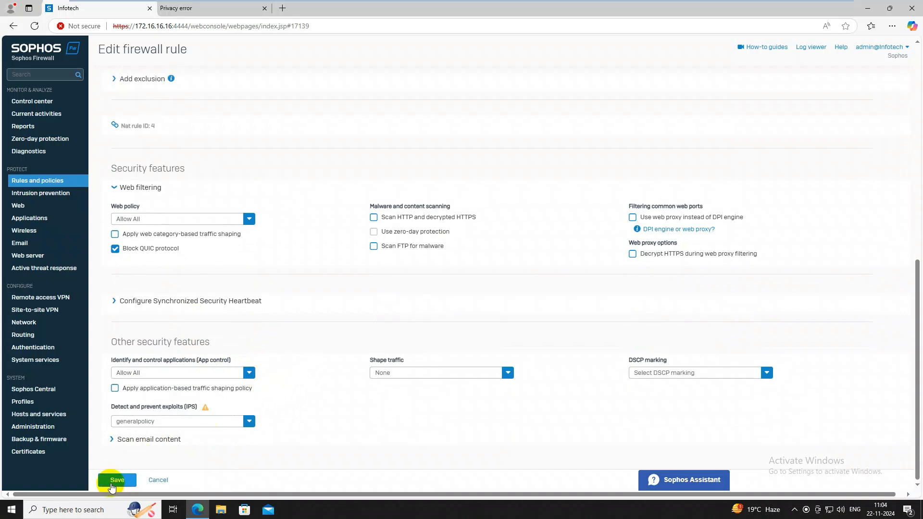
left_click(116, 480)
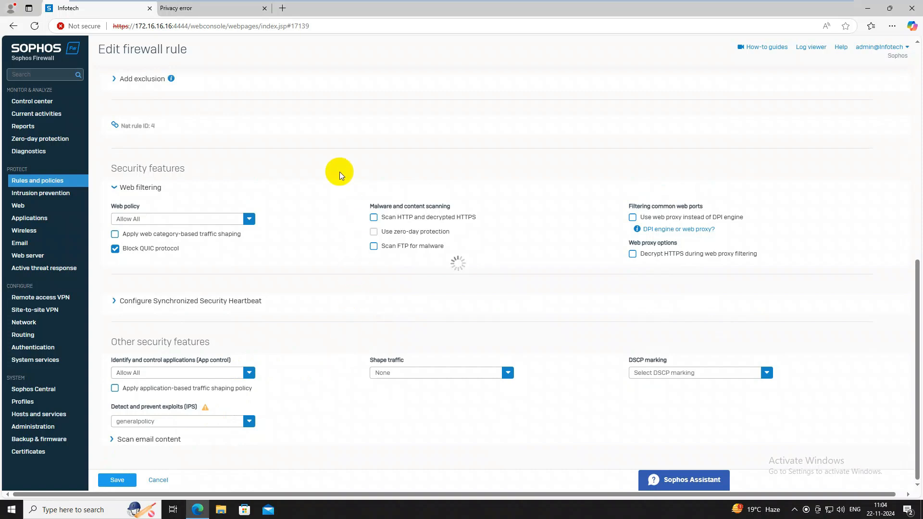
mouse_move(406, 219)
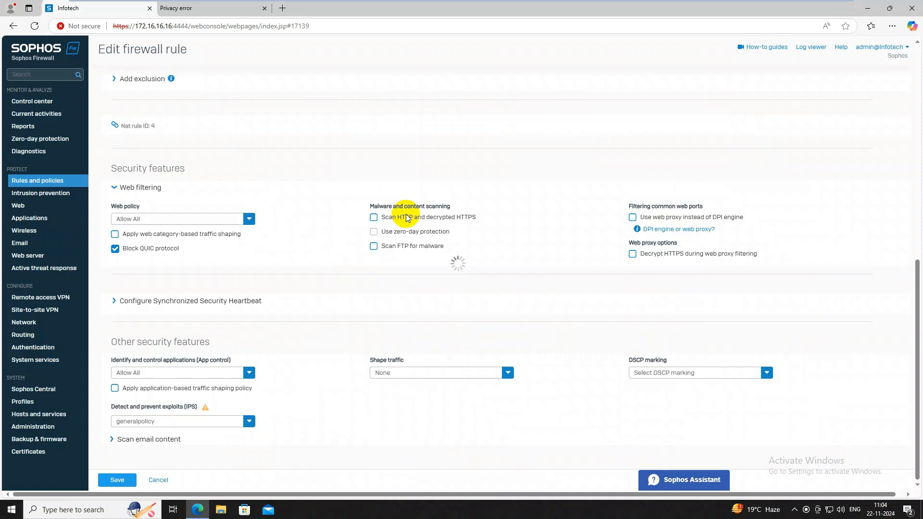
mouse_move(472, 294)
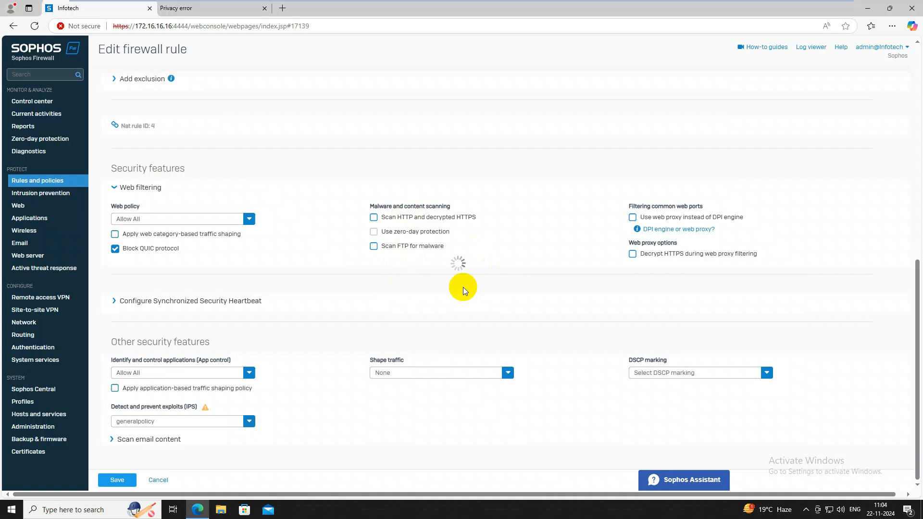
mouse_move(505, 343)
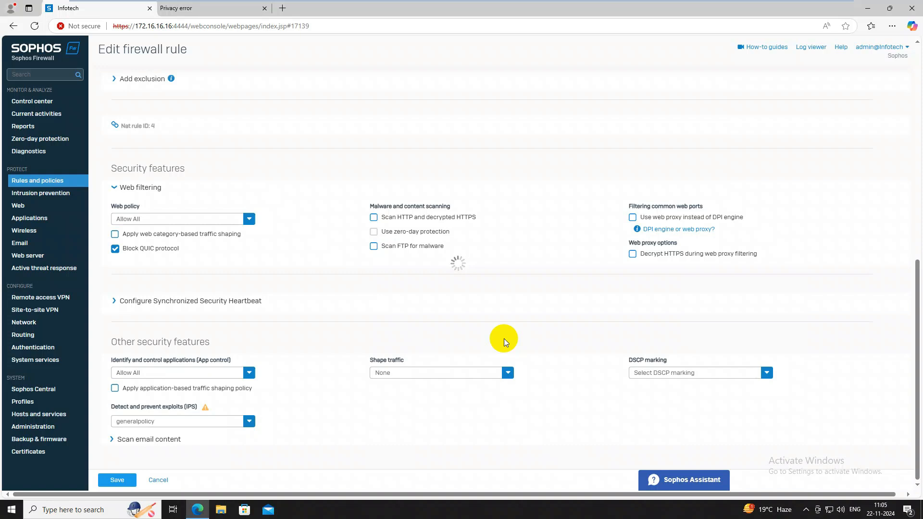
mouse_move(458, 257)
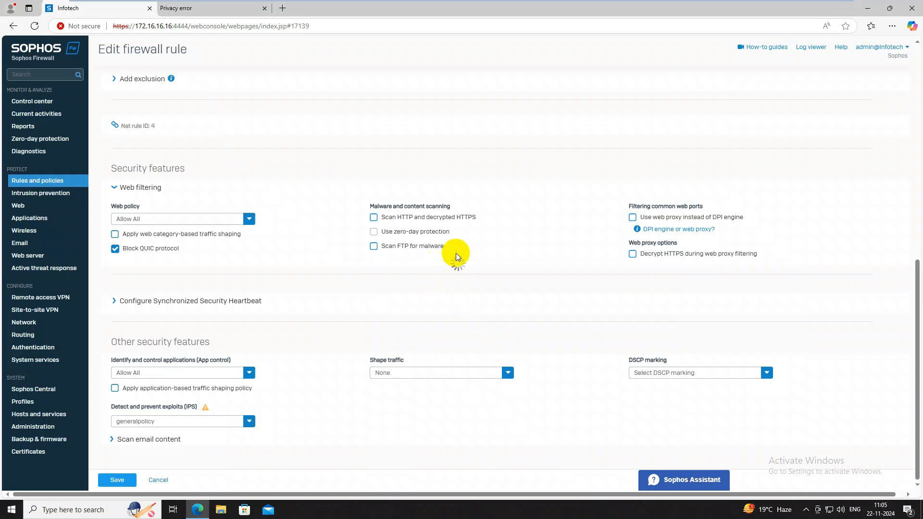
mouse_move(487, 357)
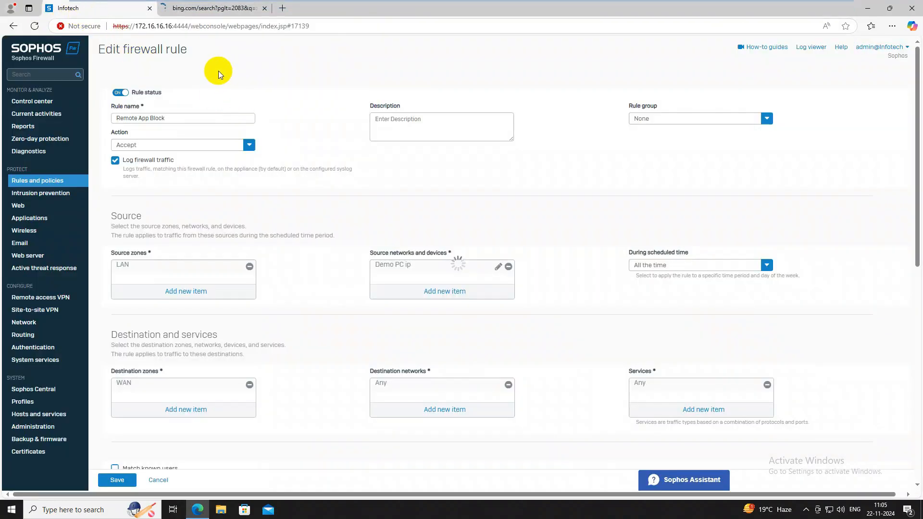
Complete the save and land back on the firewall rules list
left_click(116, 480)
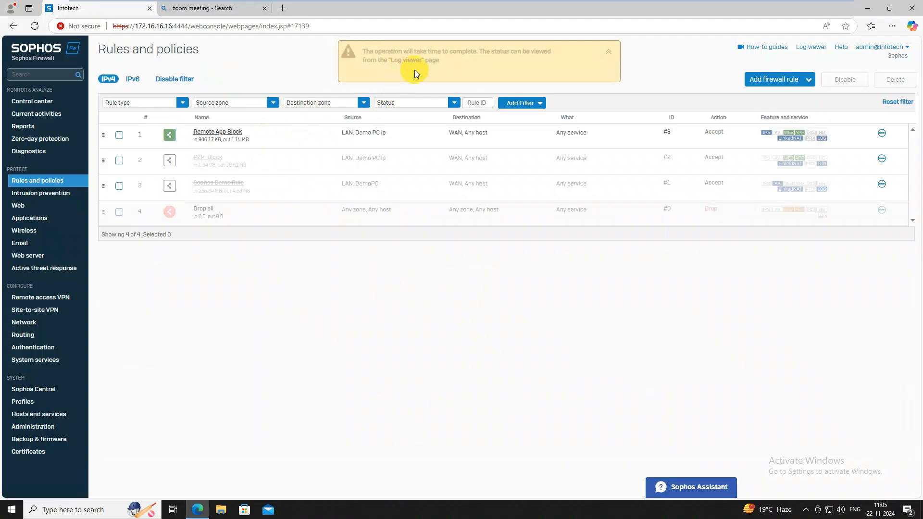
mouse_move(464, 61)
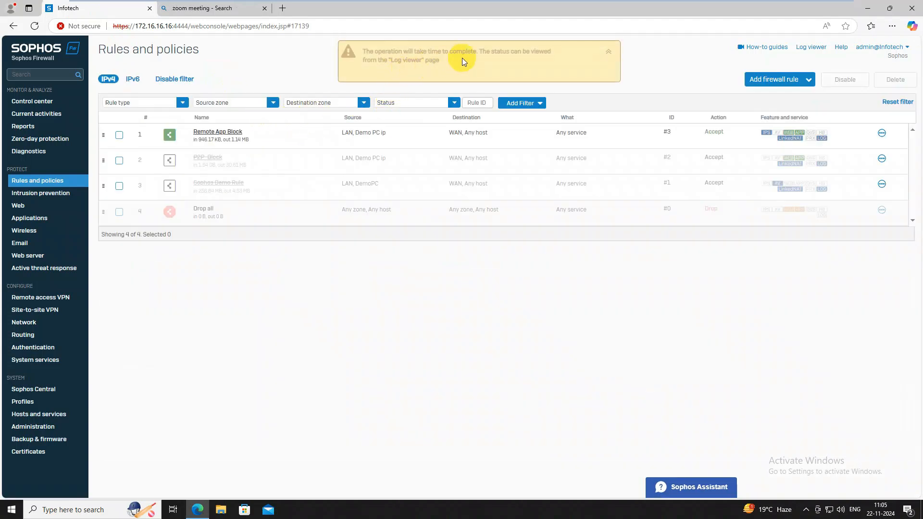
mouse_move(463, 94)
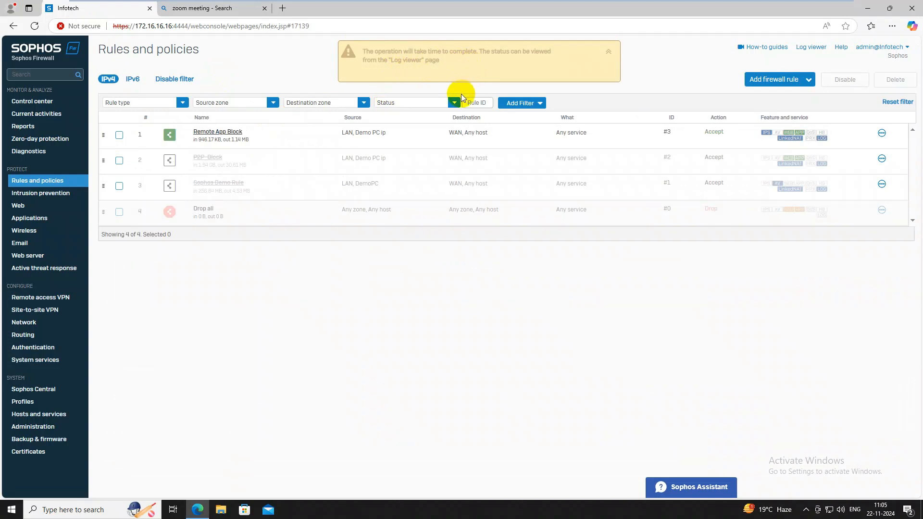
mouse_move(229, 40)
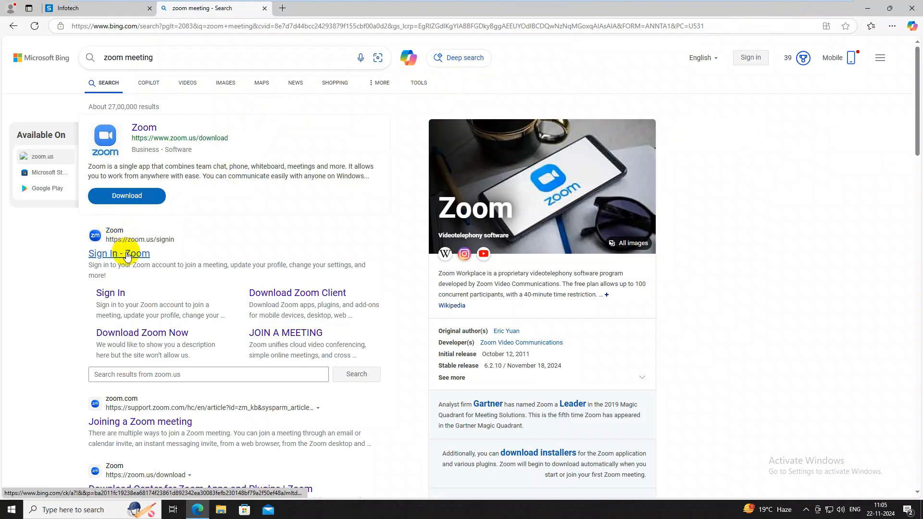
Load the Sign In - Zoom result so zoom.us/signin opens, then return to Sophos Firewall
left_click(118, 253)
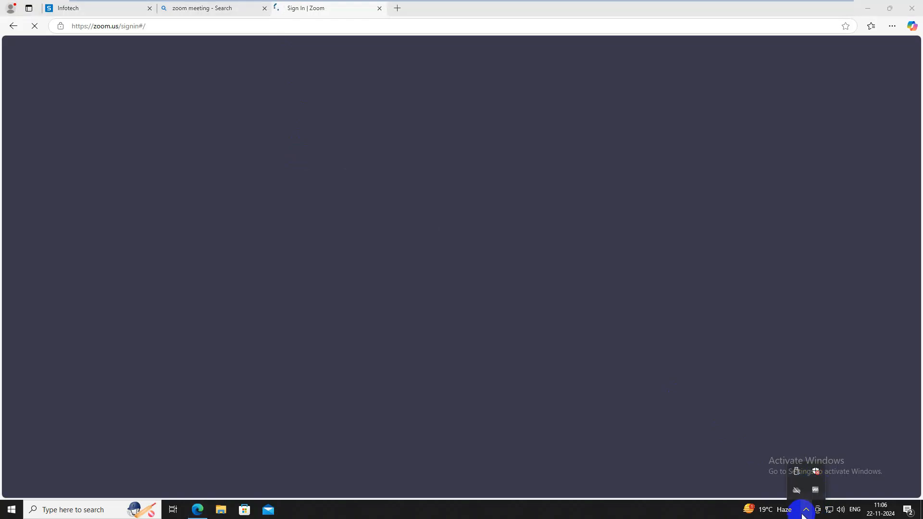
left_click(95, 7)
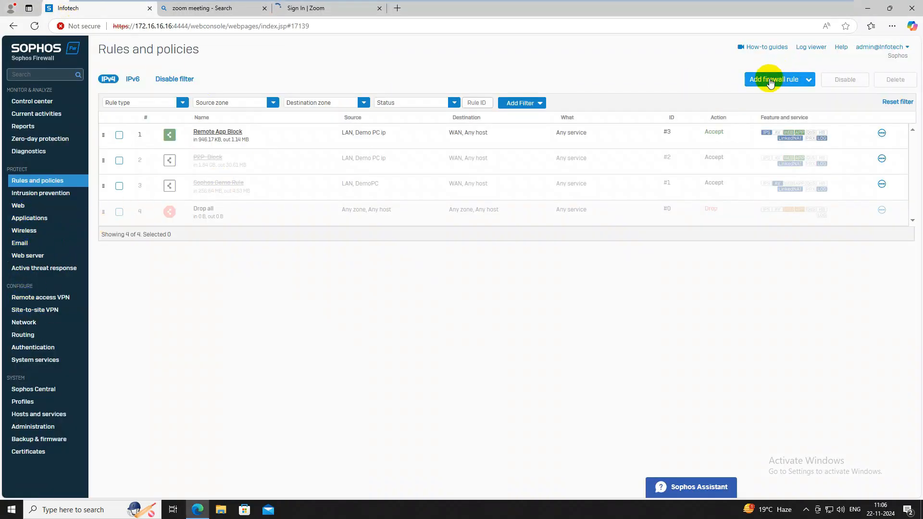
Begin a new firewall rule from Rules and policies, leaving the blank form showing
left_click(776, 80)
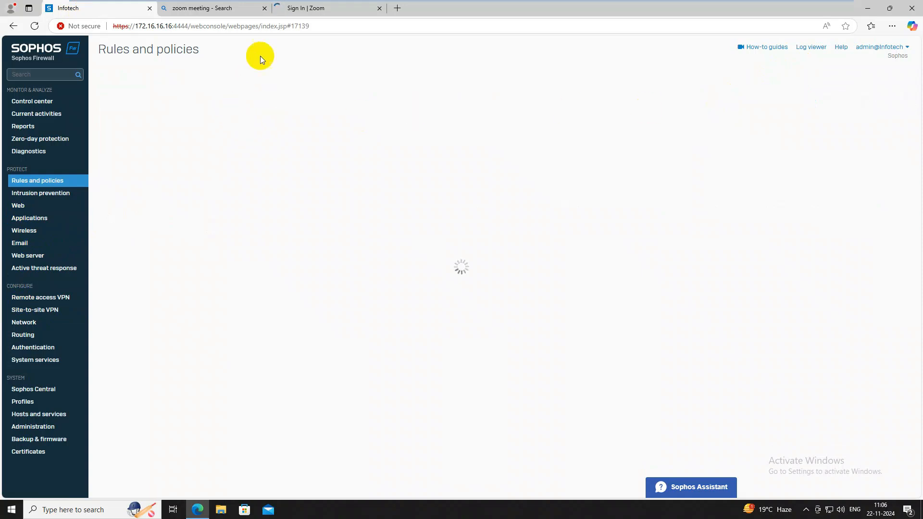
left_click(327, 8)
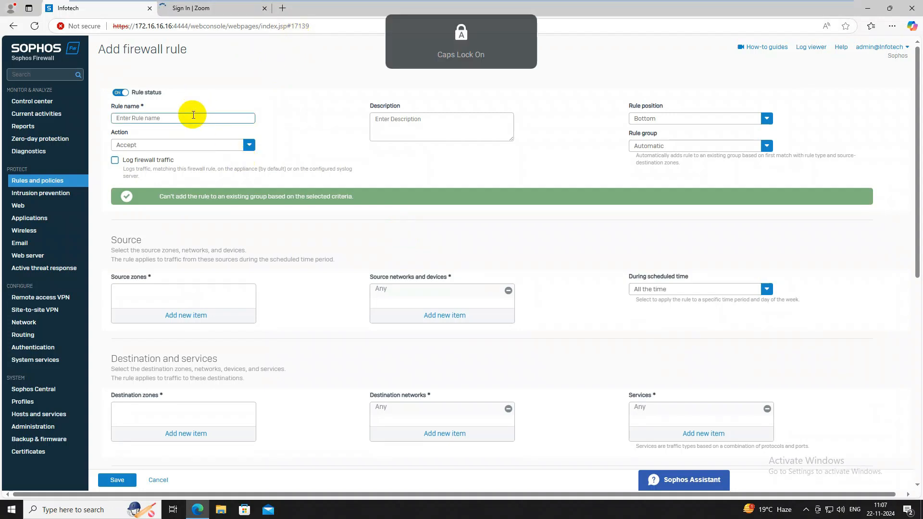
Name the rule Meeting AP Block, position Top, rule group None, with Log firewall traffic on
type("Meeting")
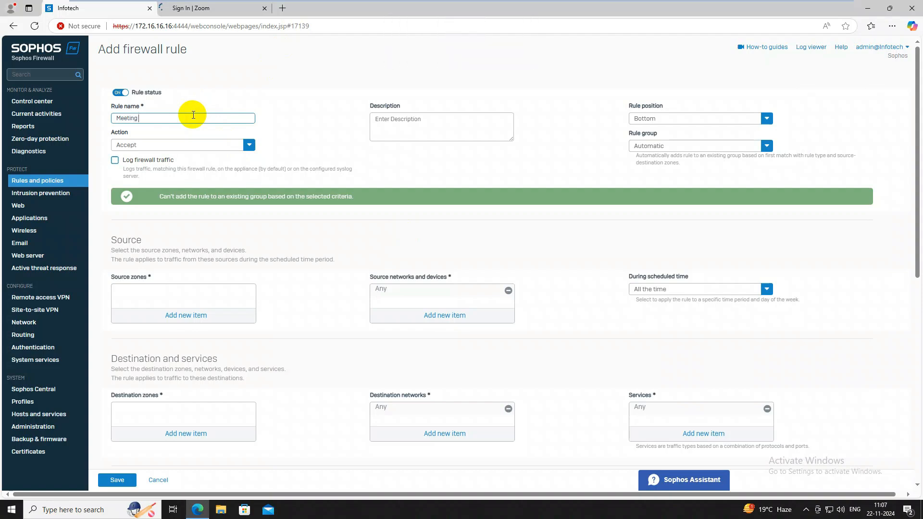
type("AP Block")
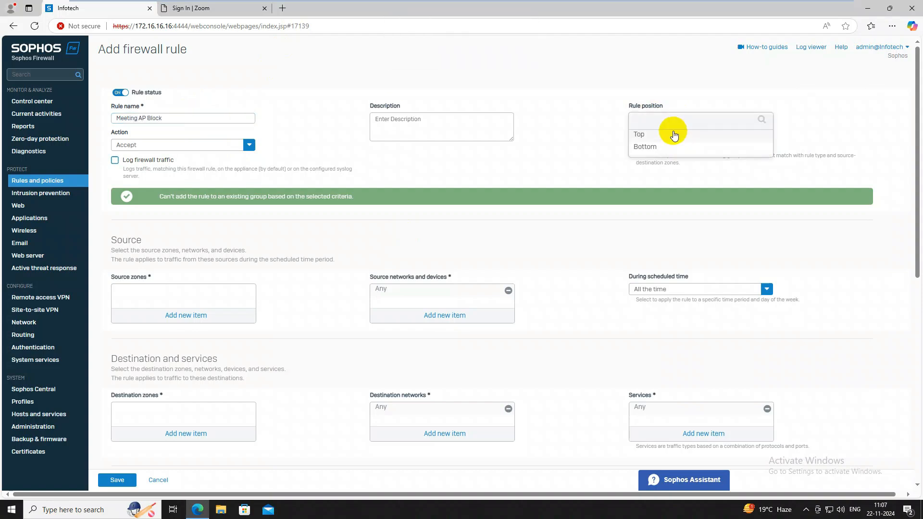
left_click(639, 134)
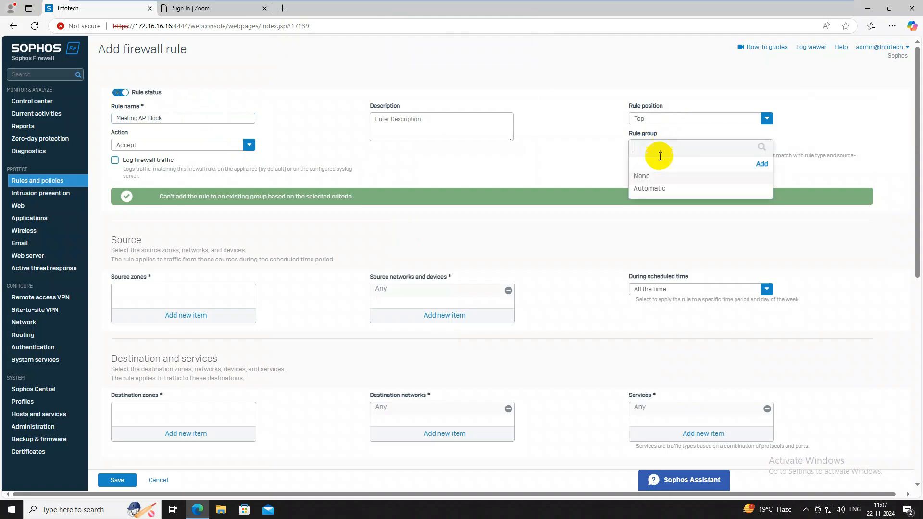
left_click(642, 175)
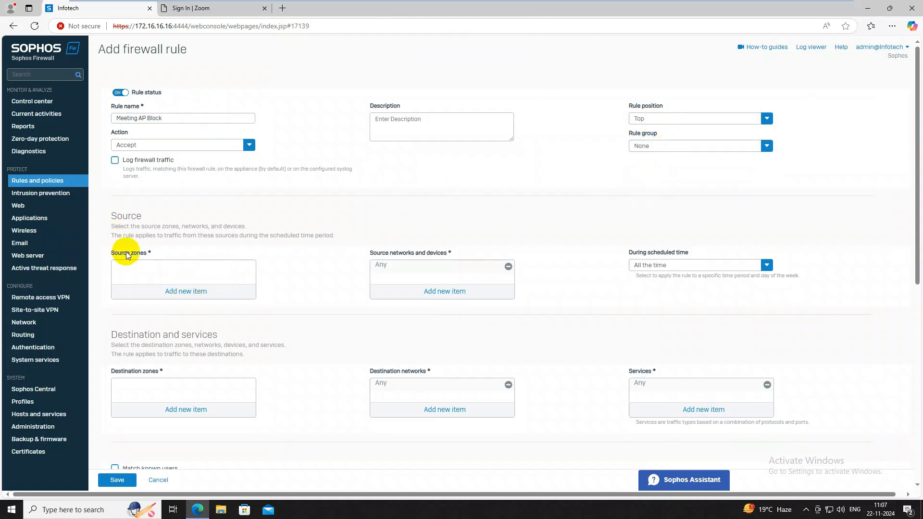
left_click(114, 161)
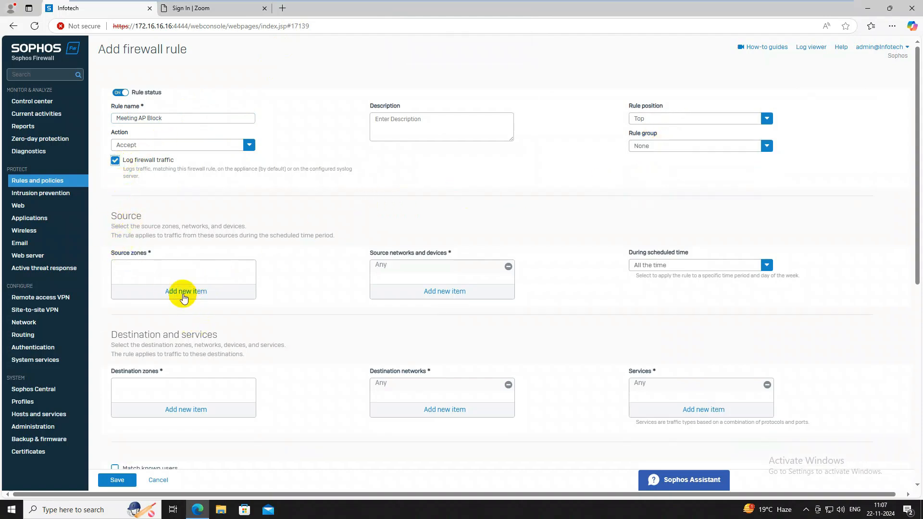
Set source zone LAN, source network Demo PC ip instead of Any, and destination zone WAN
left_click(185, 291)
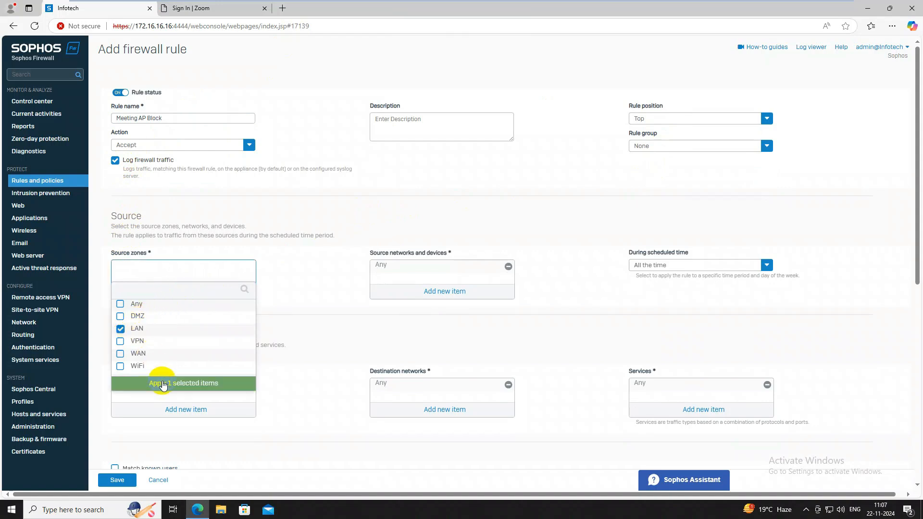
left_click(183, 384)
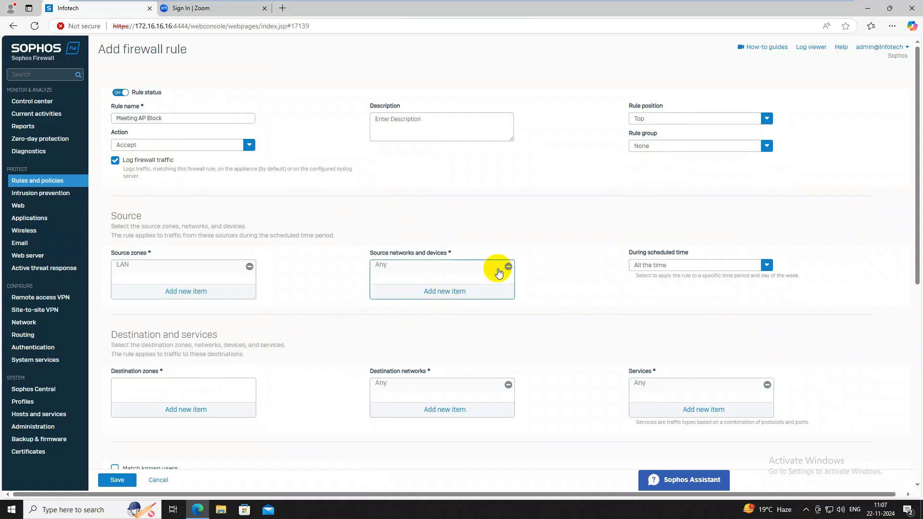
left_click(508, 267)
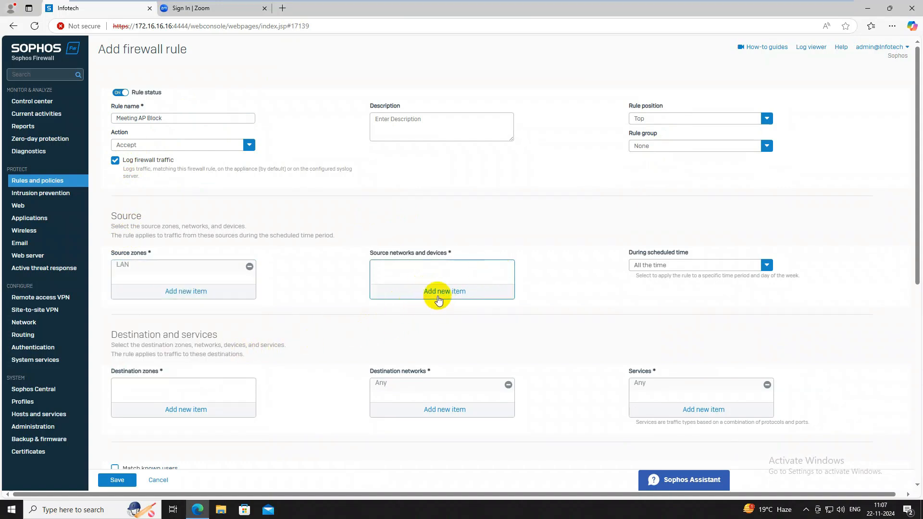
left_click(445, 290)
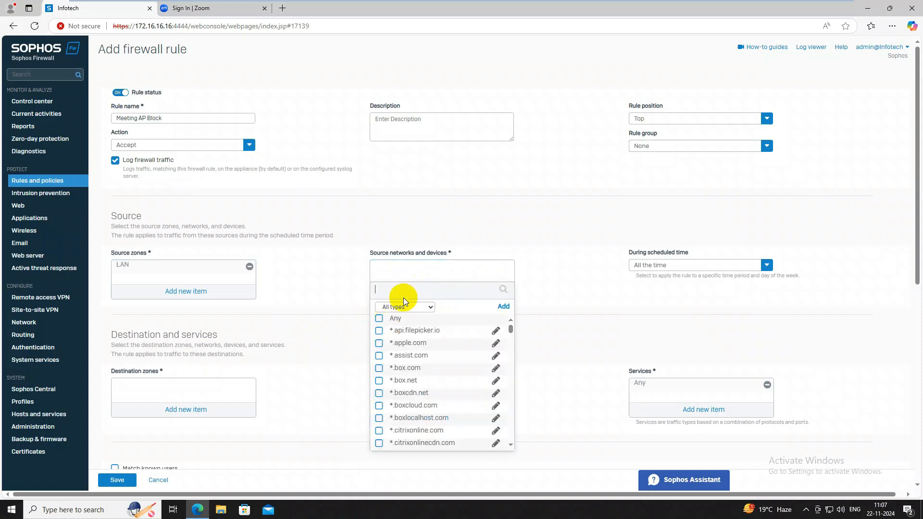
type("demo")
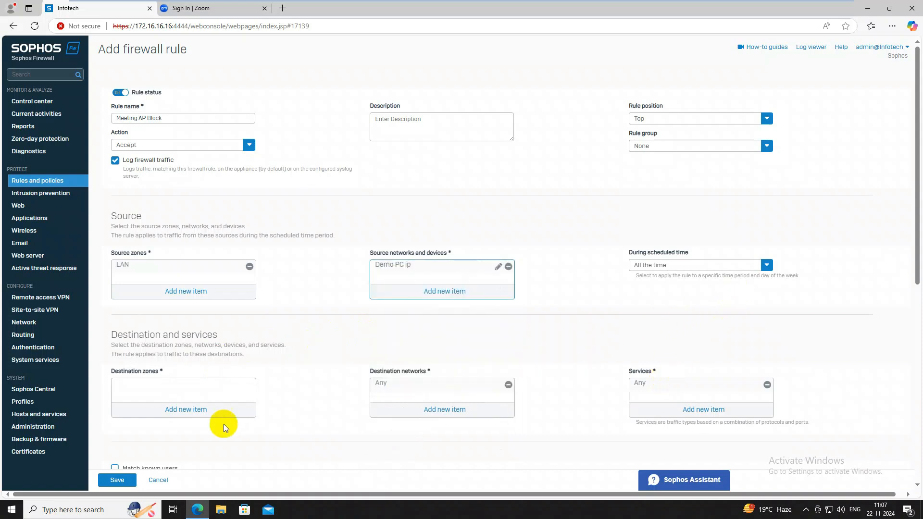
left_click(186, 410)
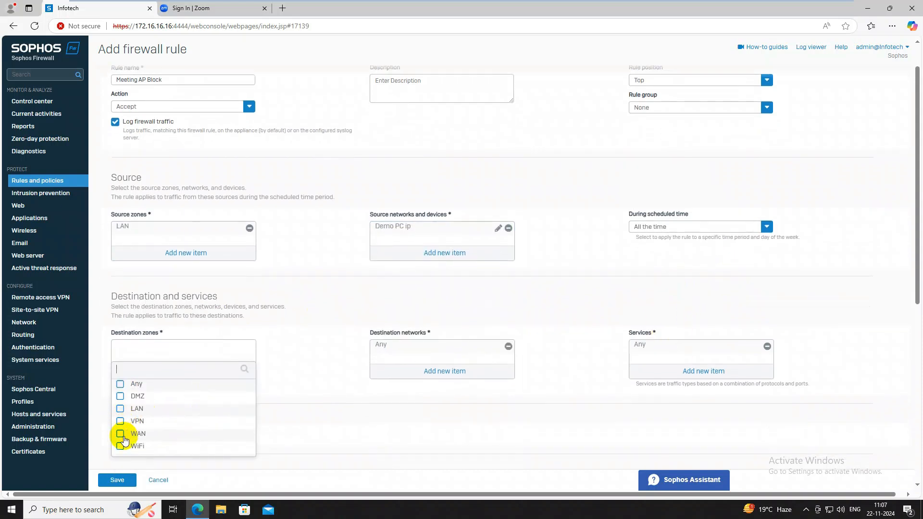
left_click(121, 434)
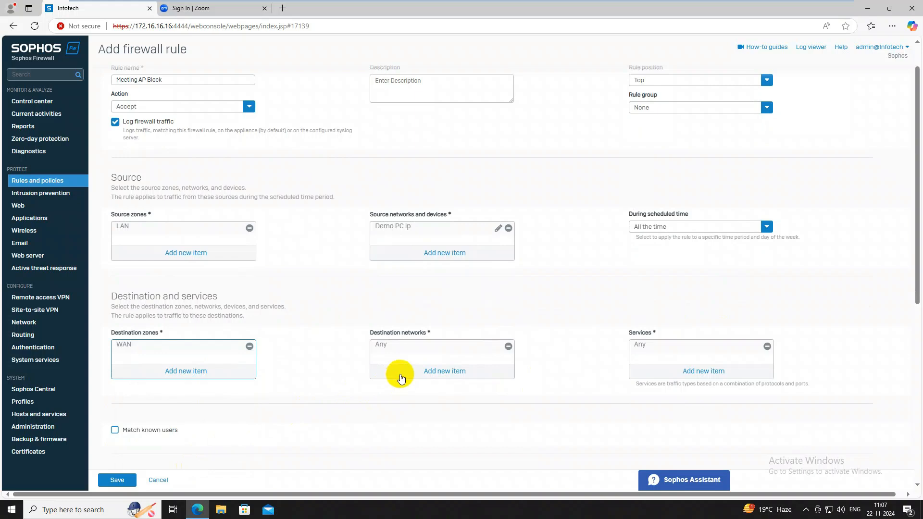
Add a linked NAT rule using MASQ as the translated source (SNAT)
scroll("down", 3)
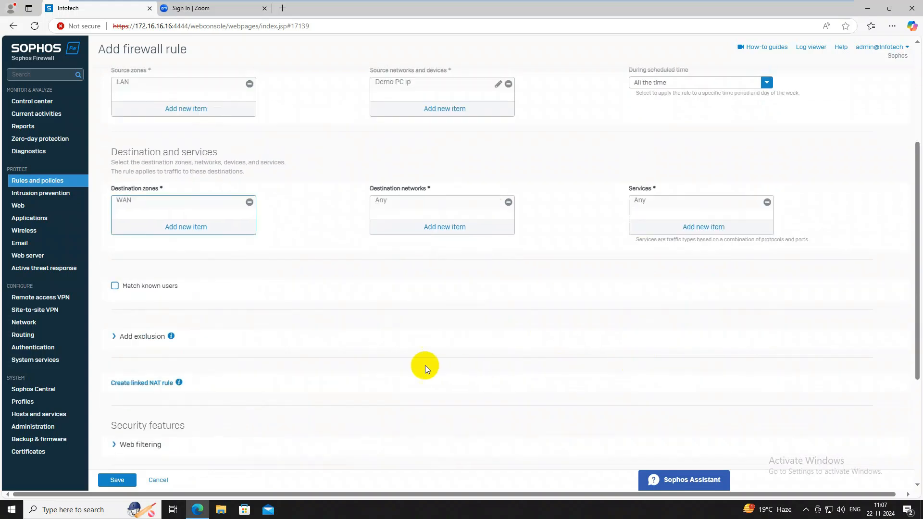
scroll("down", 3)
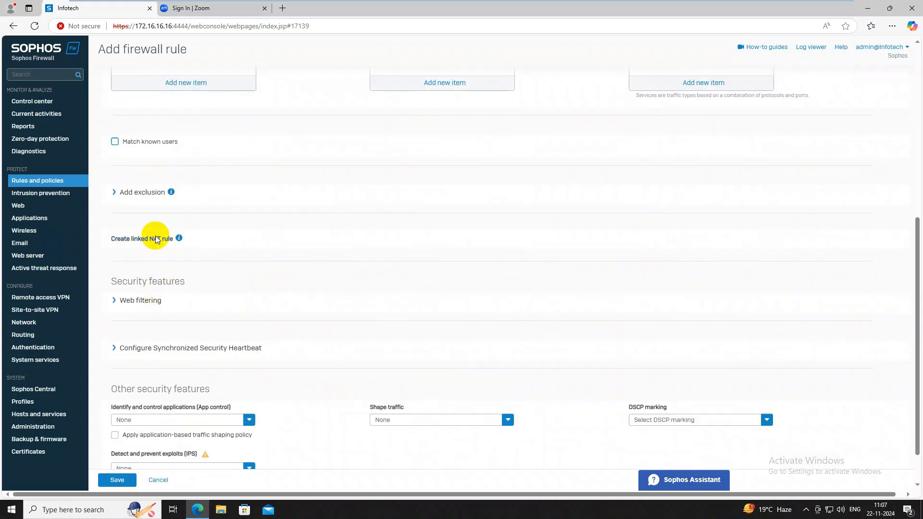
left_click(142, 238)
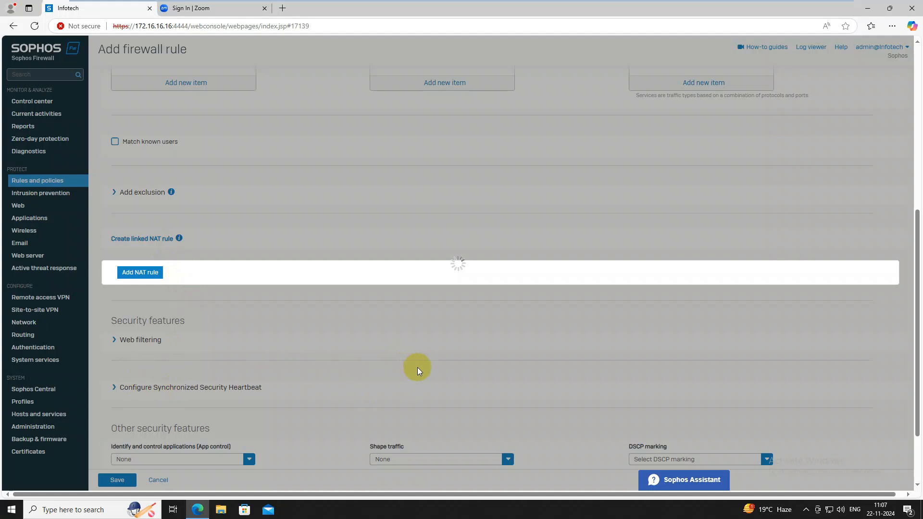
left_click(141, 272)
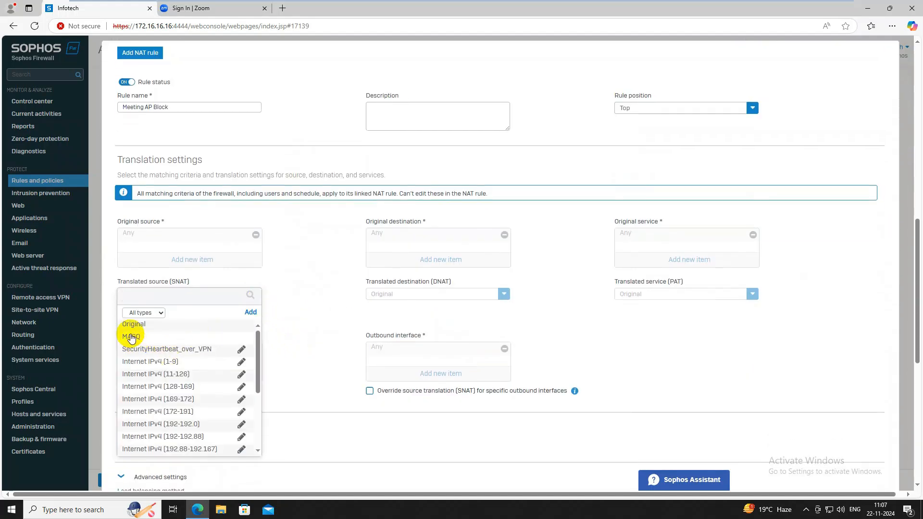
left_click(131, 337)
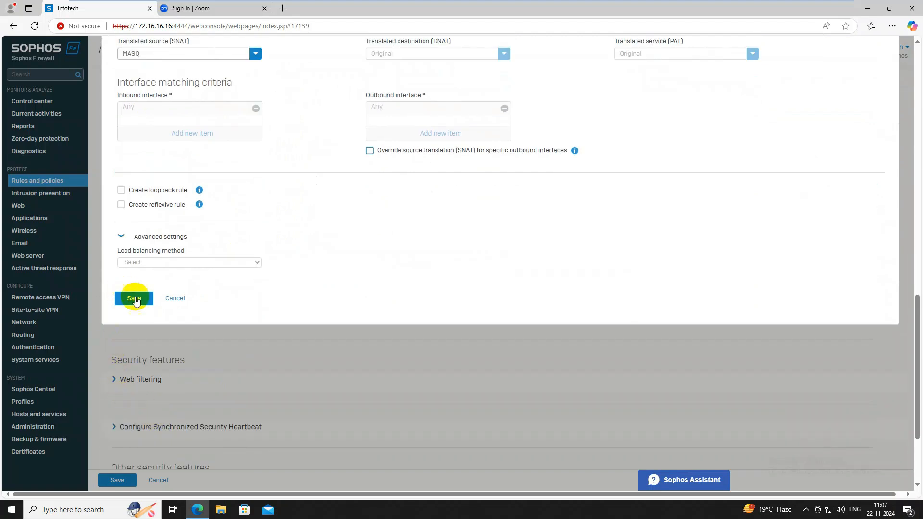
scroll("down", 3)
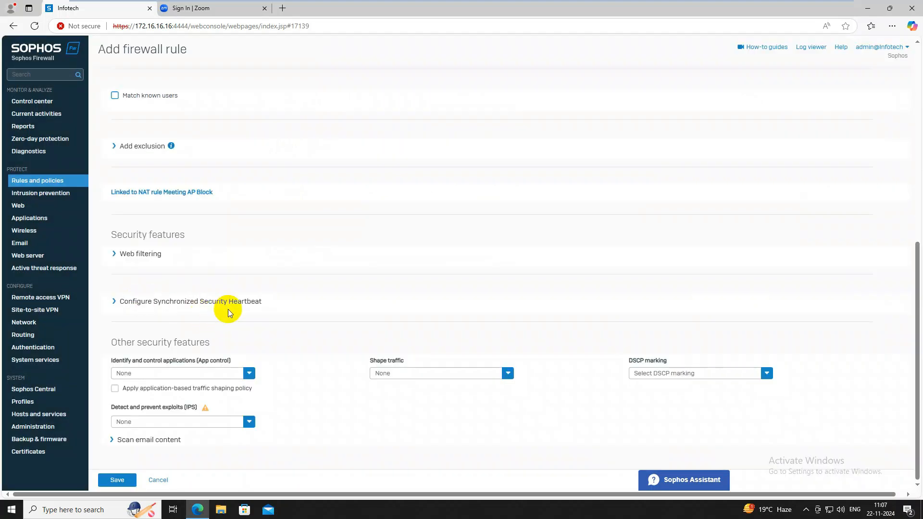
Apply the Meeting APP Block web policy and Meeting APP Block Application -1 app control
left_click(139, 253)
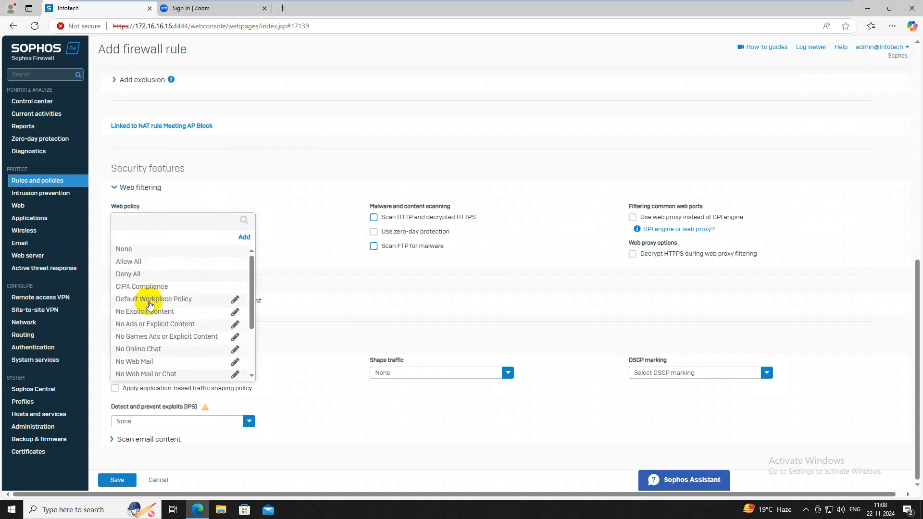
left_click(152, 298)
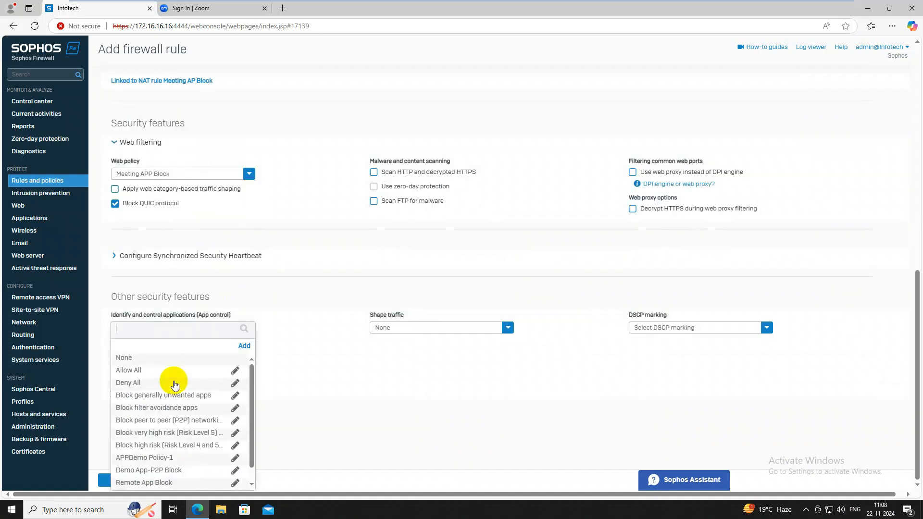
scroll("down", 3)
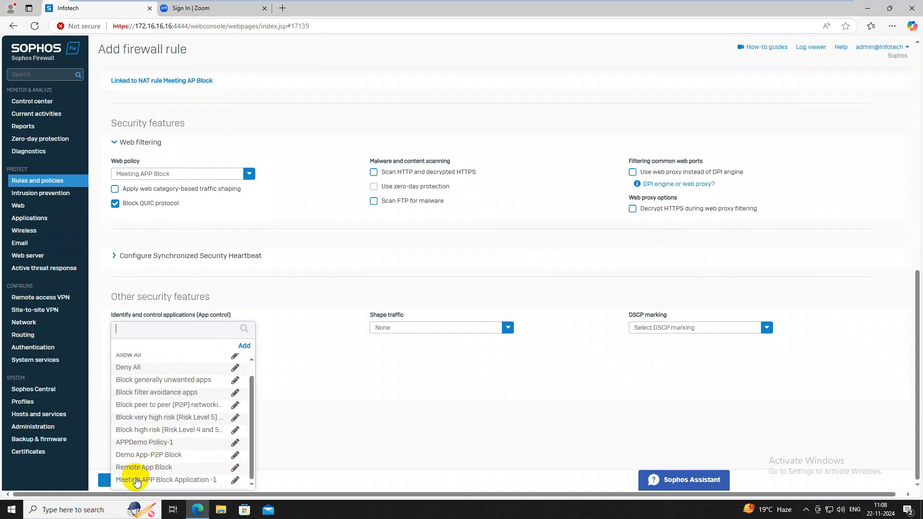
left_click(167, 479)
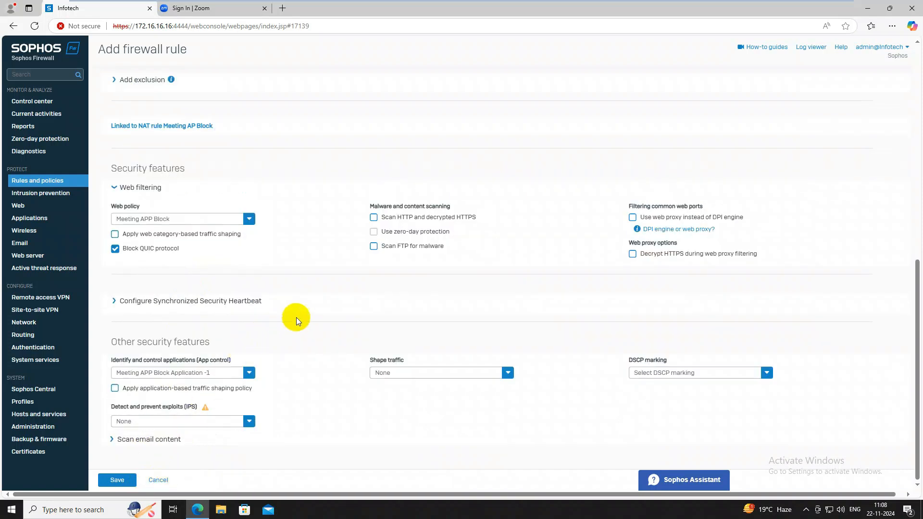
Enable HTTP/HTTPS malware scanning, zero-day and FTP scanning, web proxy with HTTPS decryption, and save
left_click(374, 217)
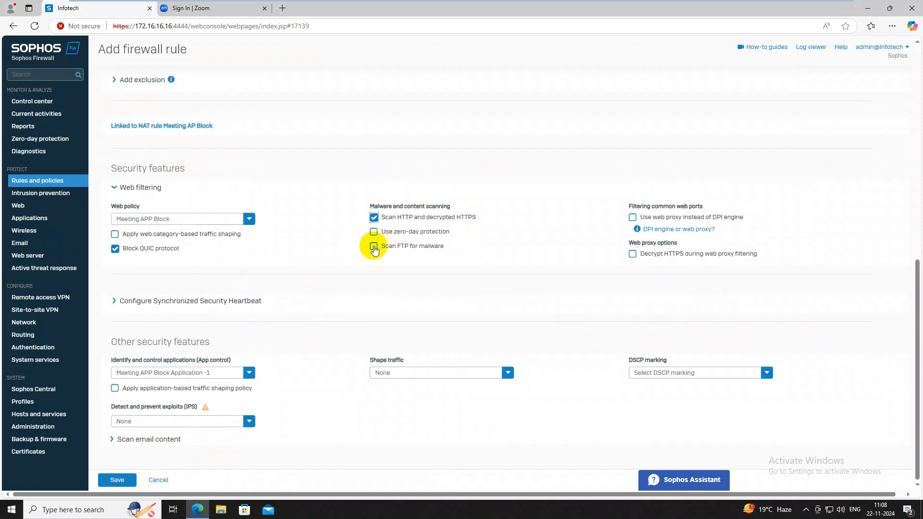
left_click(374, 246)
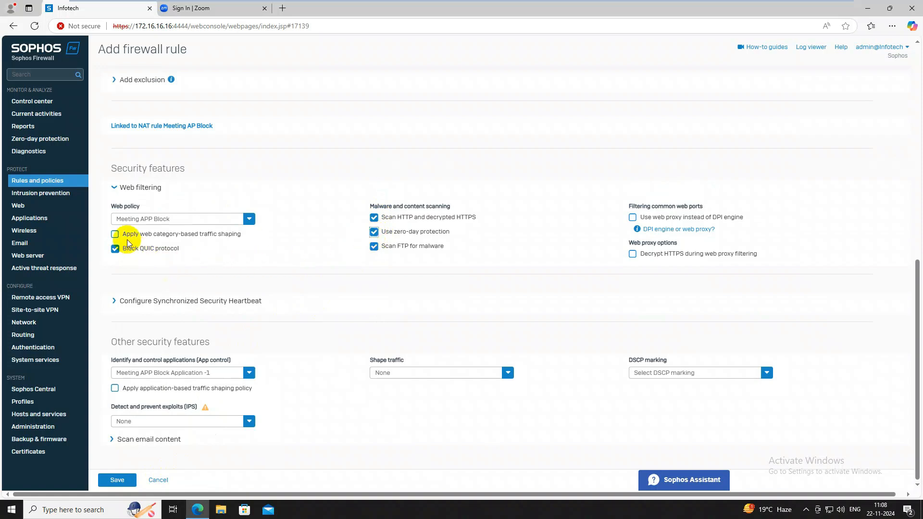
left_click(633, 218)
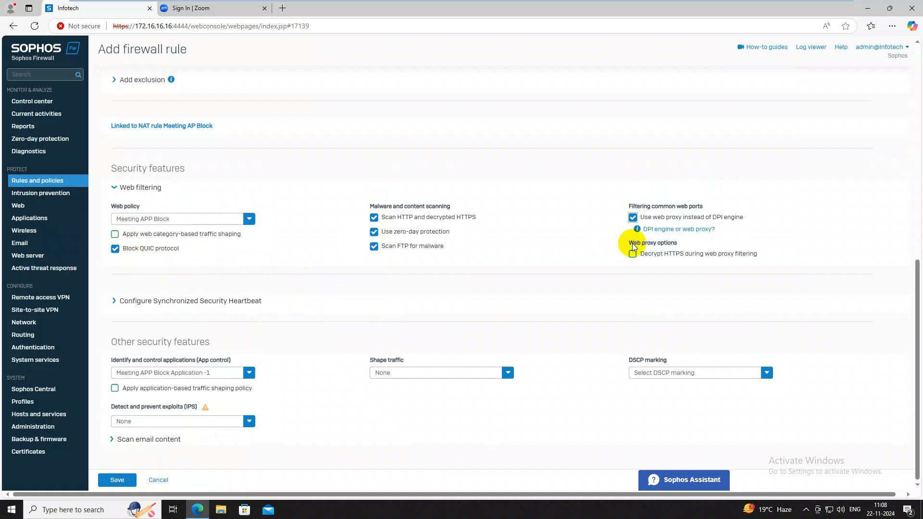
left_click(633, 253)
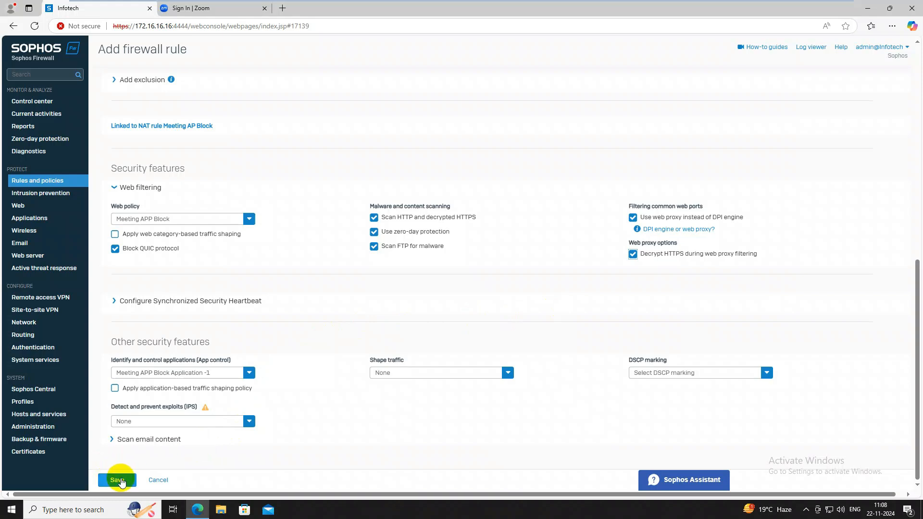
left_click(116, 480)
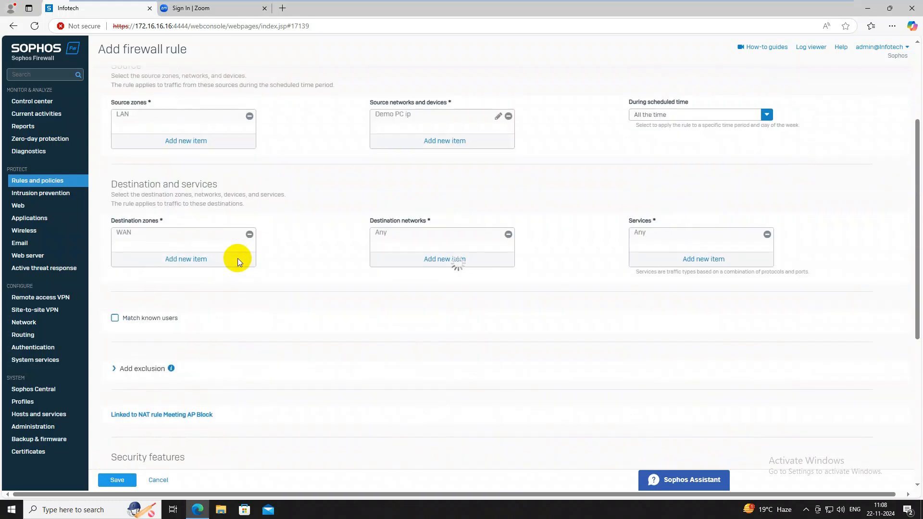
Finish saving so Meeting AP Block sits first in the firewall rules list
scroll("up", 3)
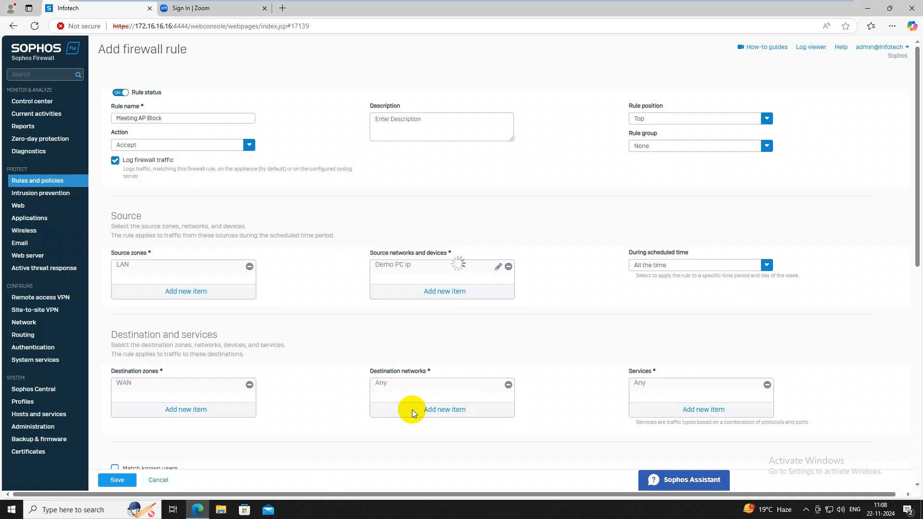
left_click(117, 480)
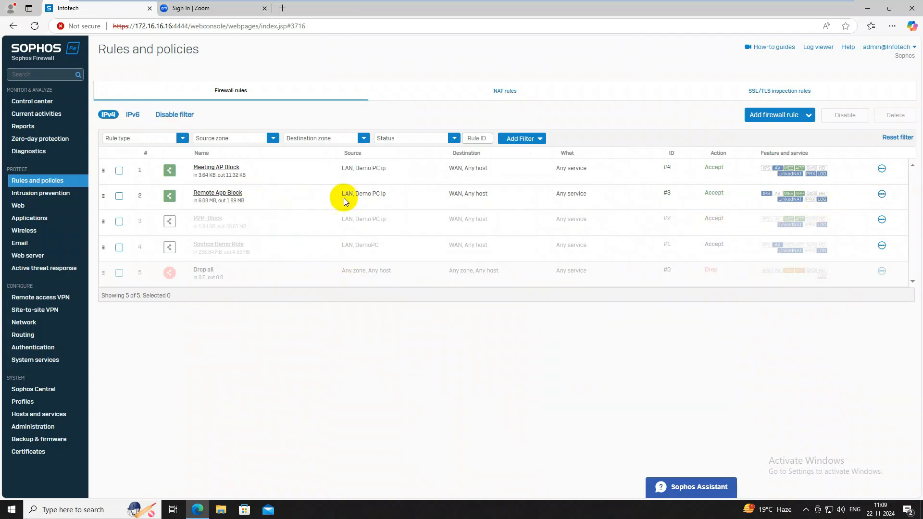
Turn off the Remote App Block rule from its more-options menu and confirm
left_click(882, 193)
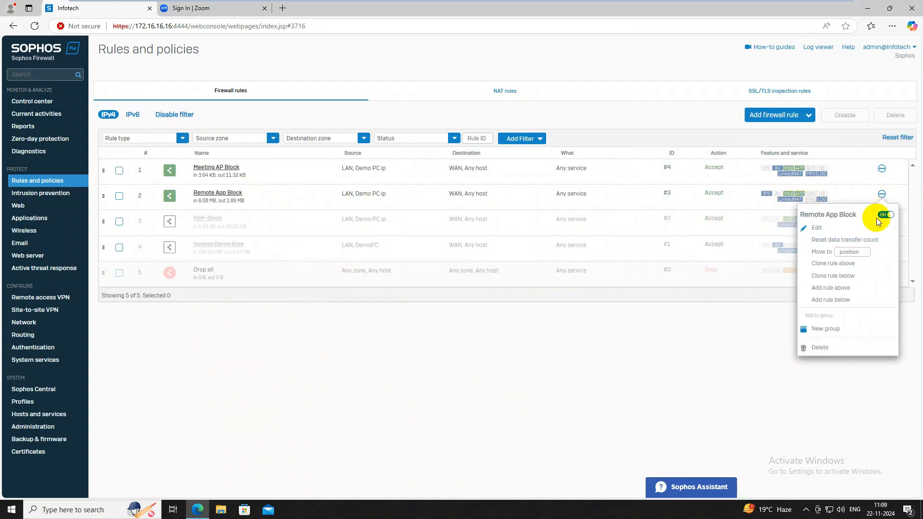
left_click(885, 215)
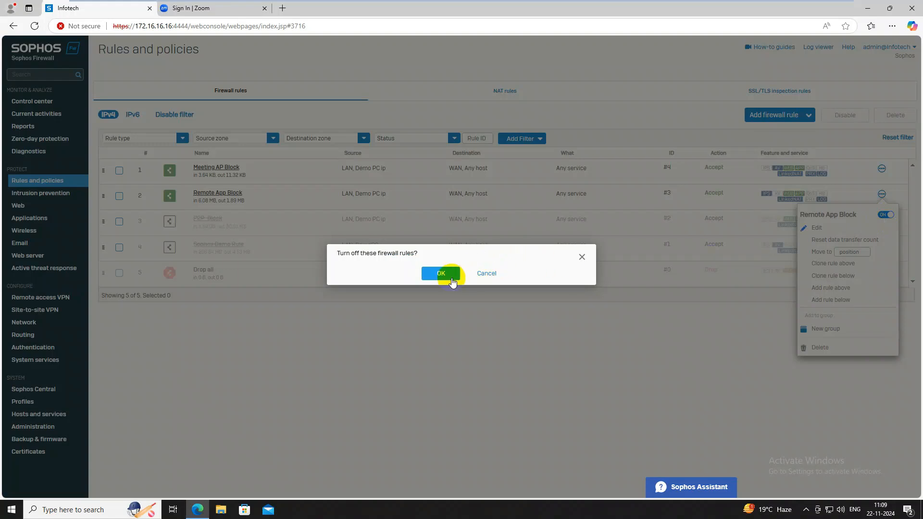
left_click(440, 273)
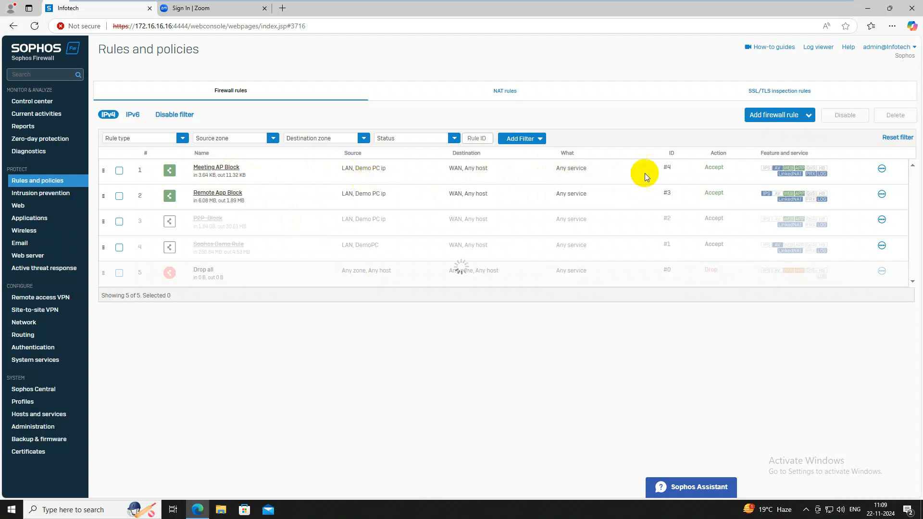
mouse_move(243, 179)
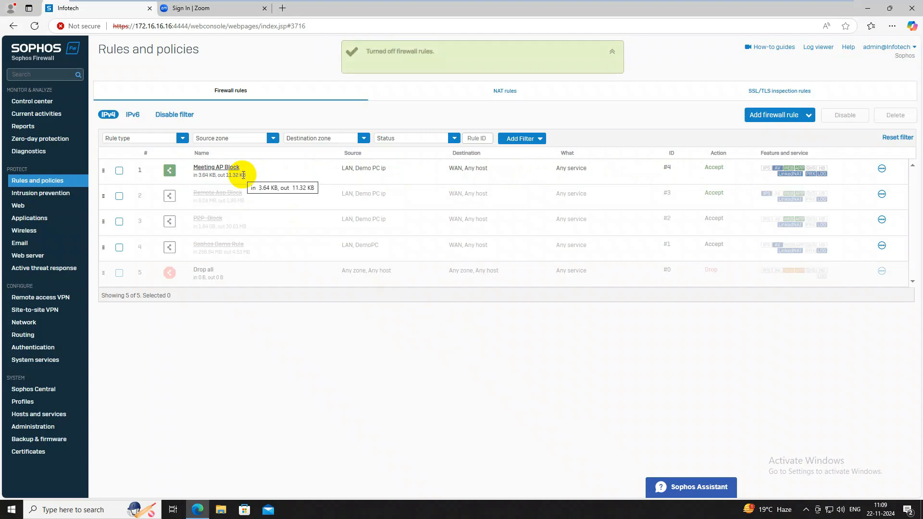
mouse_move(253, 173)
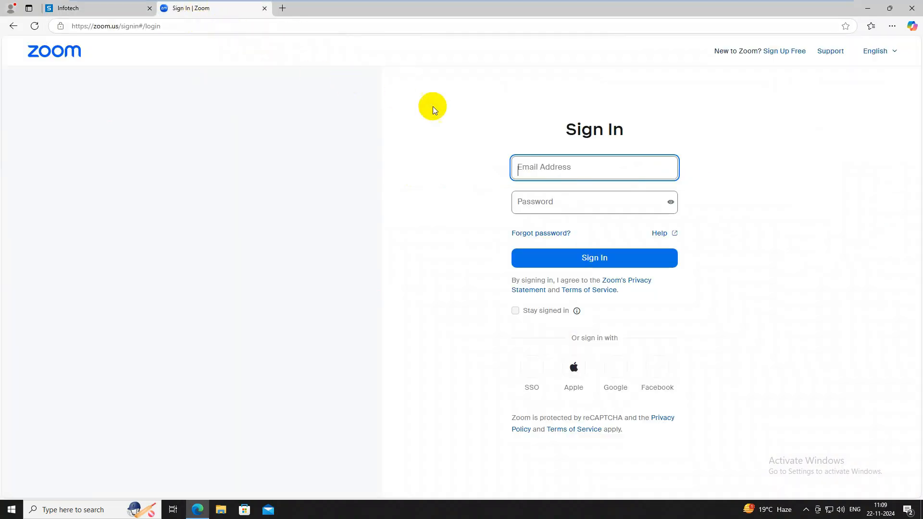
Reload the Zoom sign-in page and bring up Edge's main settings menu
left_click(34, 26)
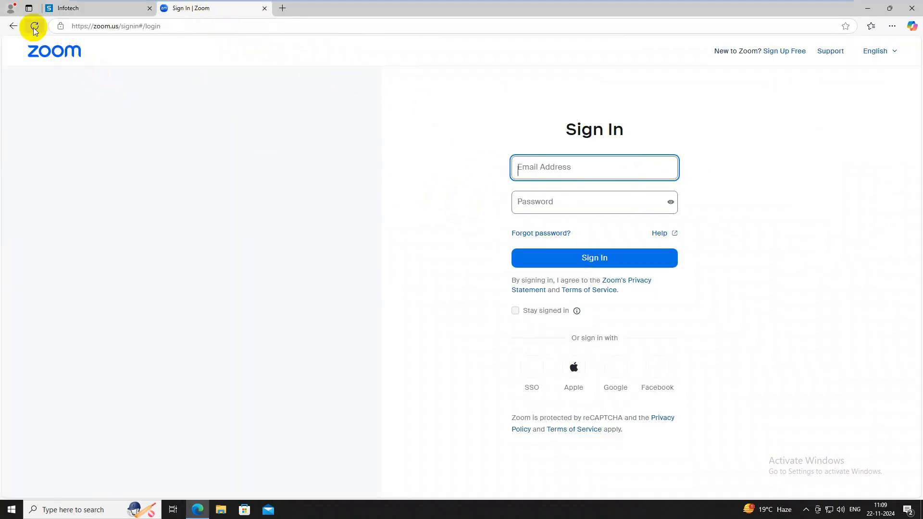
left_click(34, 26)
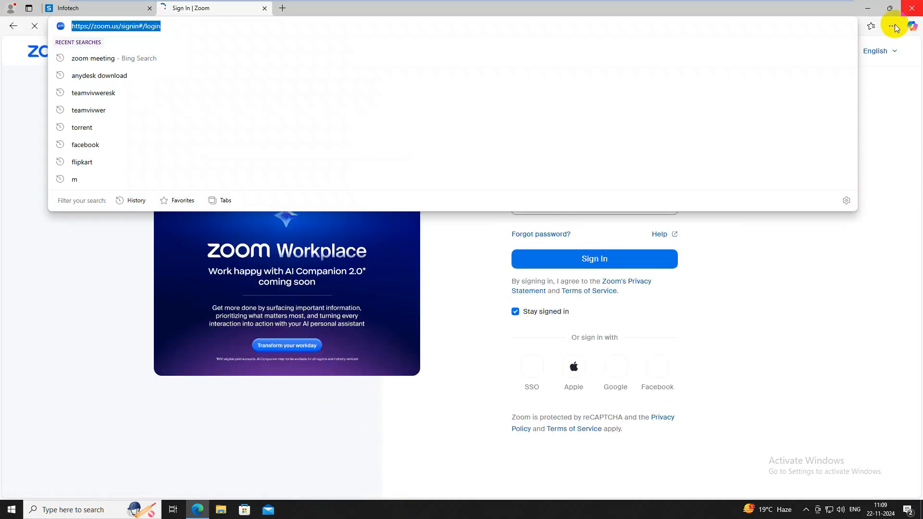
left_click(894, 25)
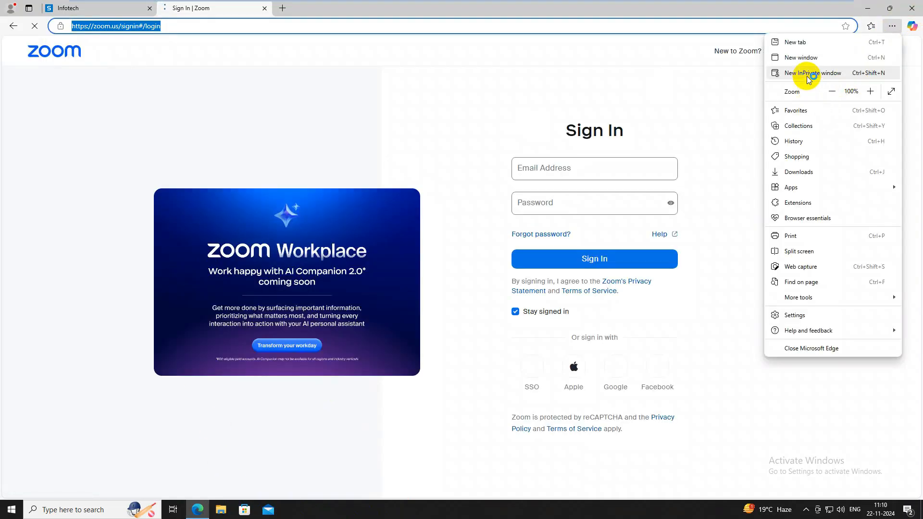
Start a New InPrivate window loading zoom.us/signin, waiting on the not-responding prompt
left_click(811, 72)
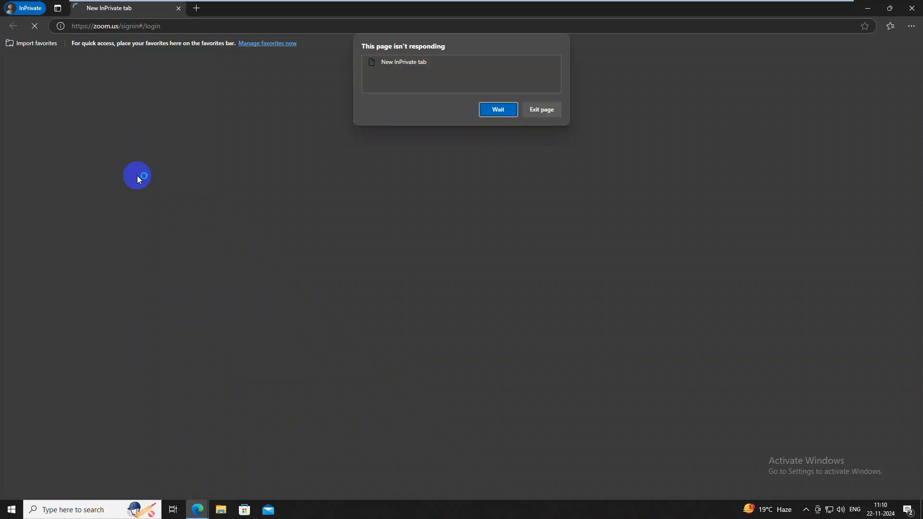
left_click(498, 110)
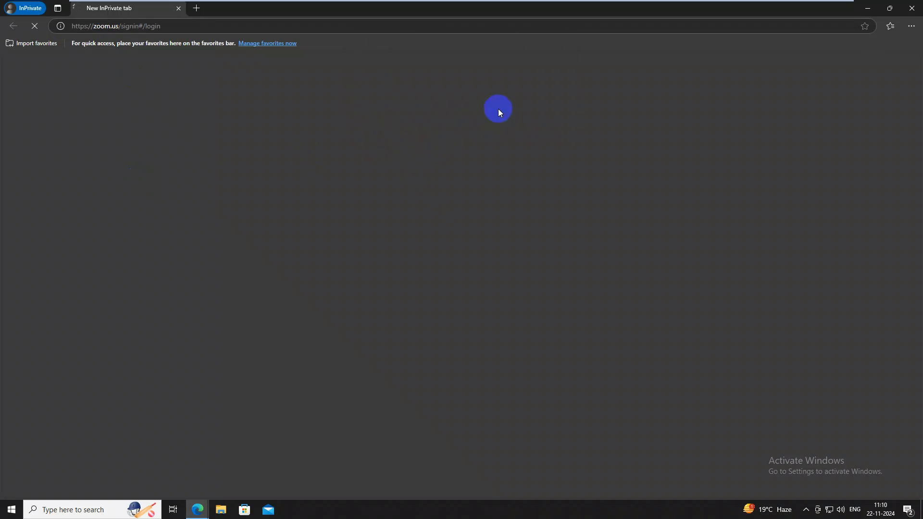
mouse_move(208, 506)
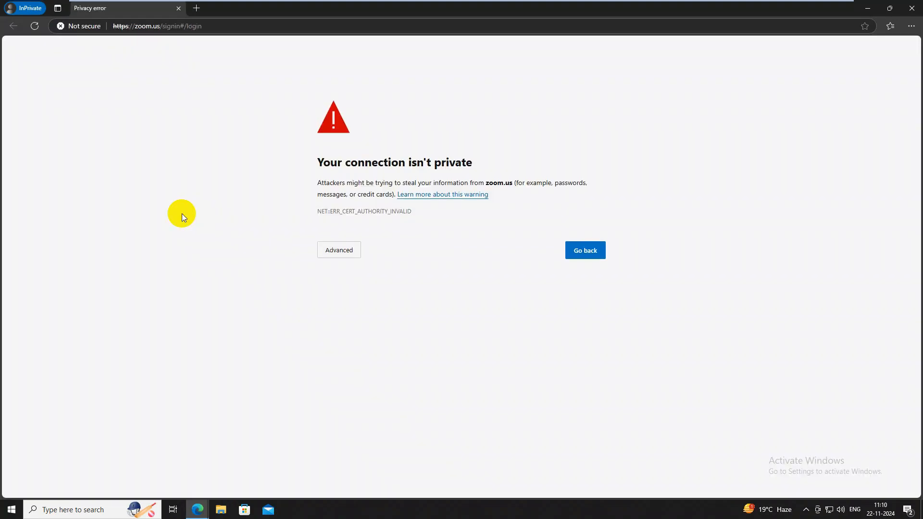
Proceed past the certificate warning via Advanced and Continue to zoom.us (unsafe) to reach the Sophos block page
left_click(340, 250)
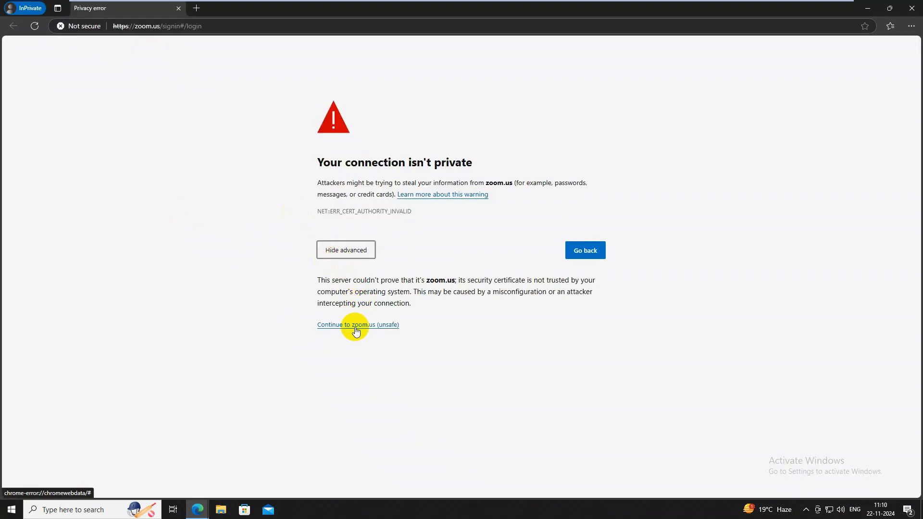
left_click(358, 325)
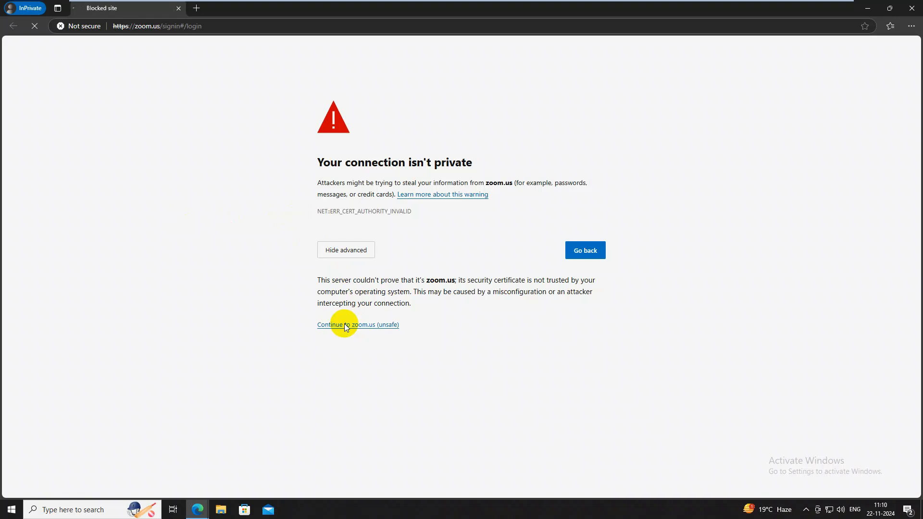
left_click(358, 324)
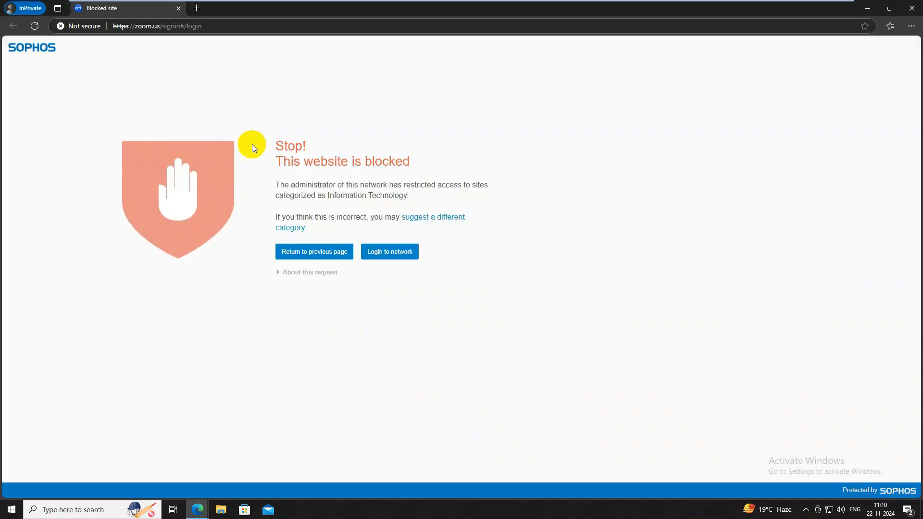
mouse_move(560, 258)
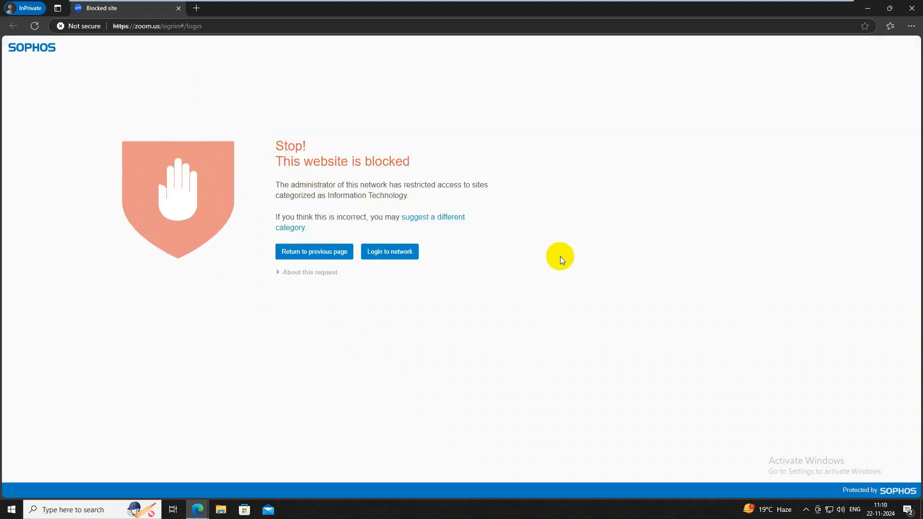